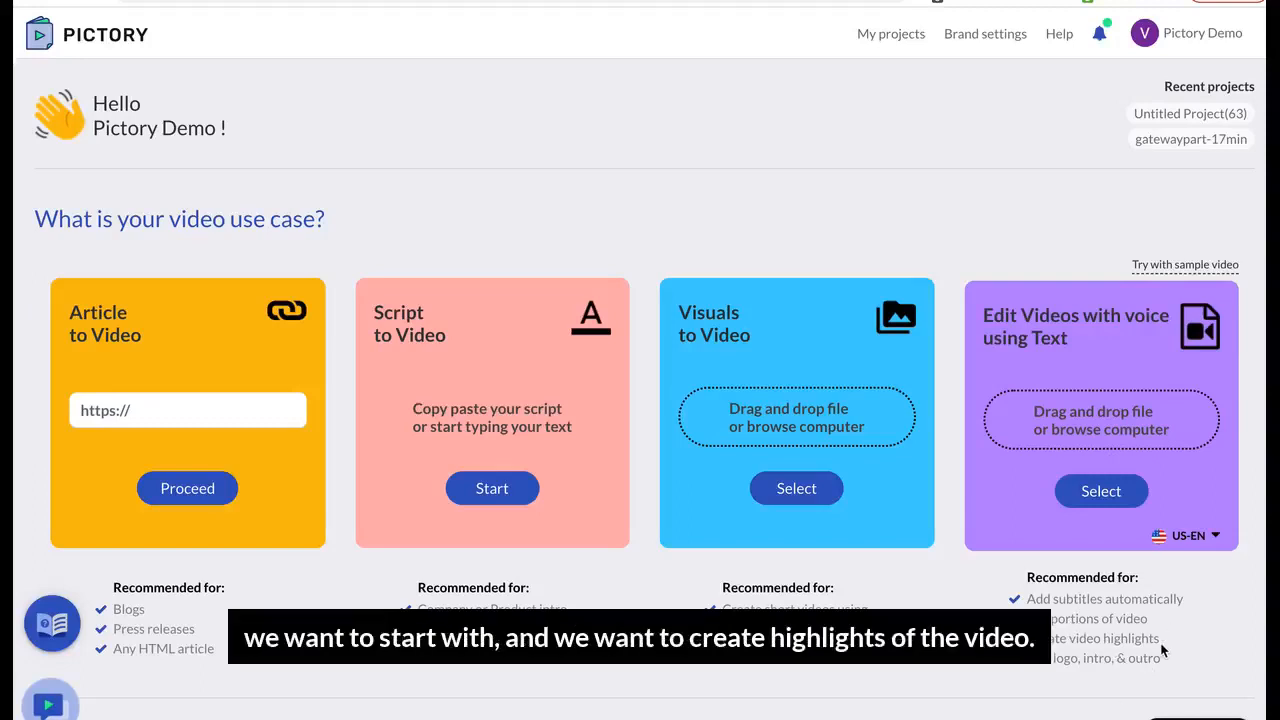
{"action": "mouse_move", "coordinate": [1052, 427]}
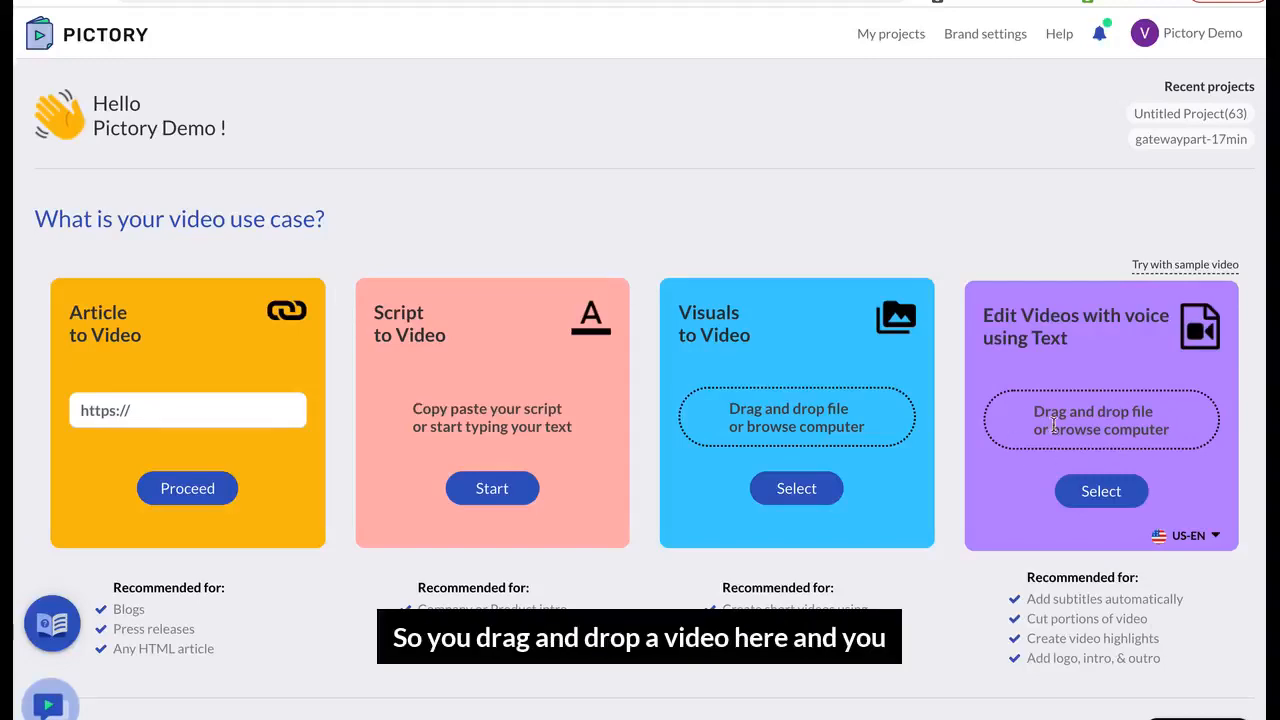
{"action": "mouse_move", "coordinate": [1188, 308]}
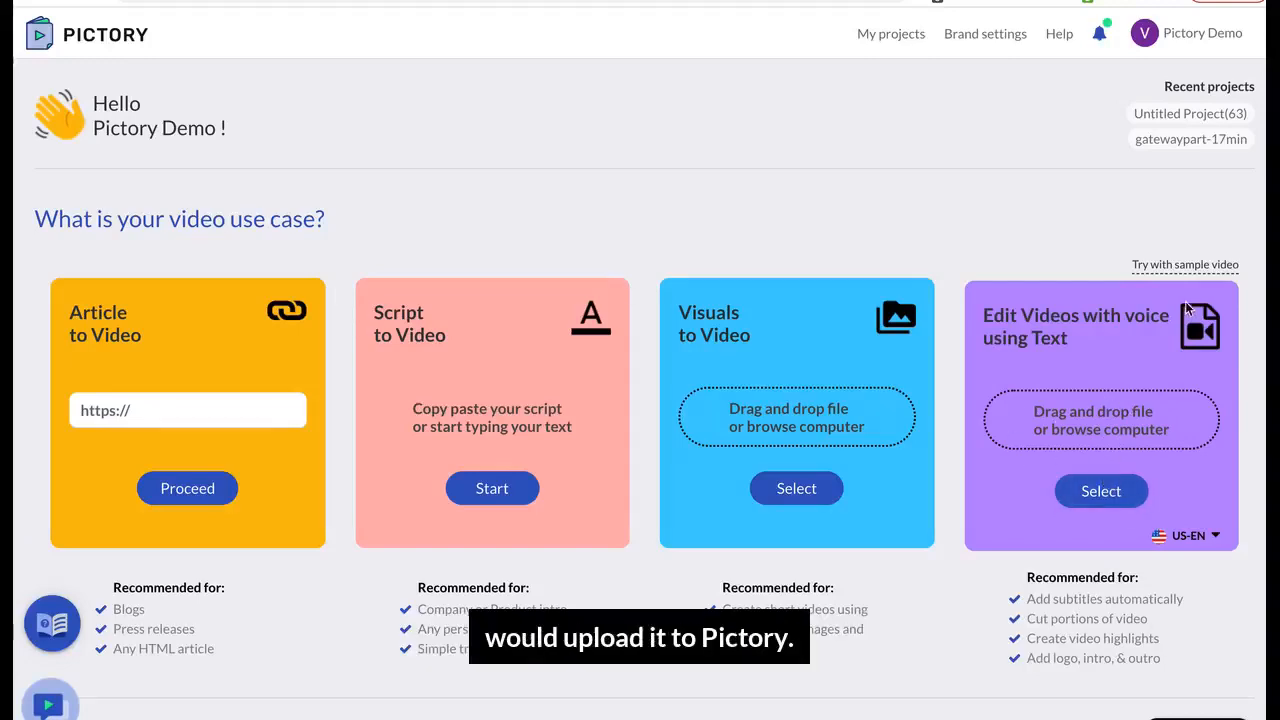
Step: Upload the press conference video under 'Edit Videos with voice using Text' to transcribe it
{"action": "left_click", "coordinate": [1184, 264]}
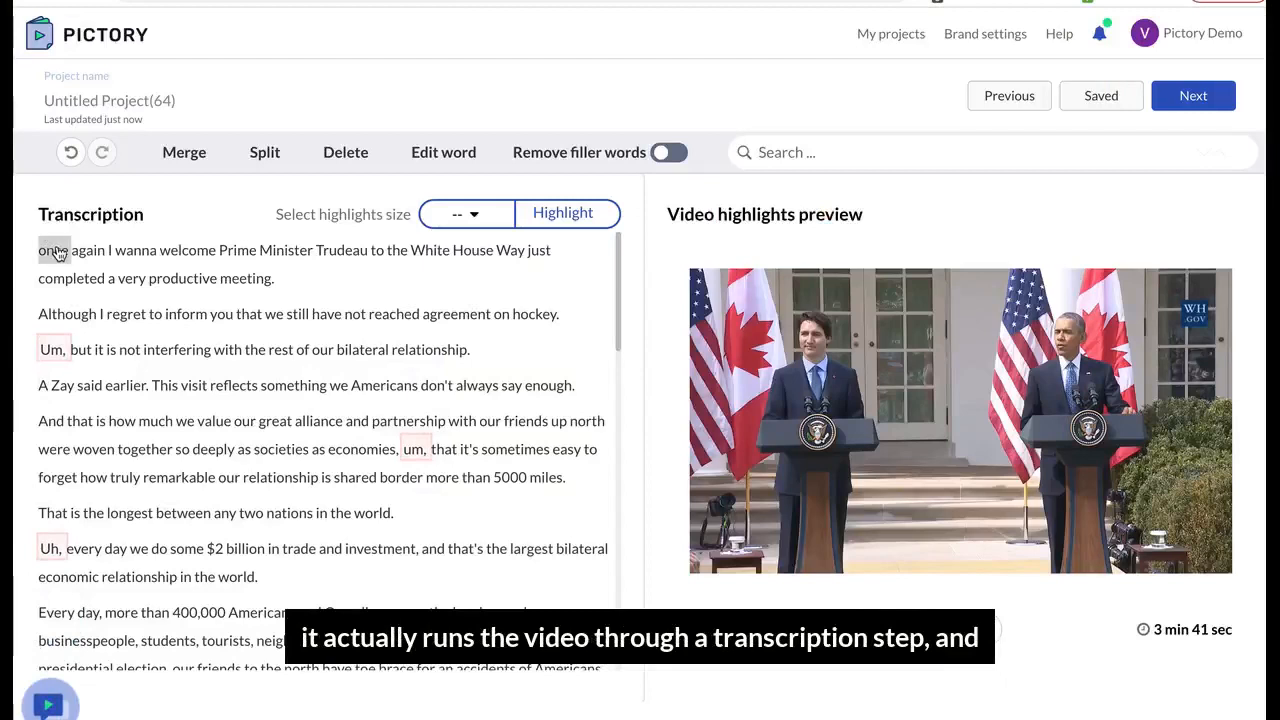
{"action": "left_click", "coordinate": [58, 250]}
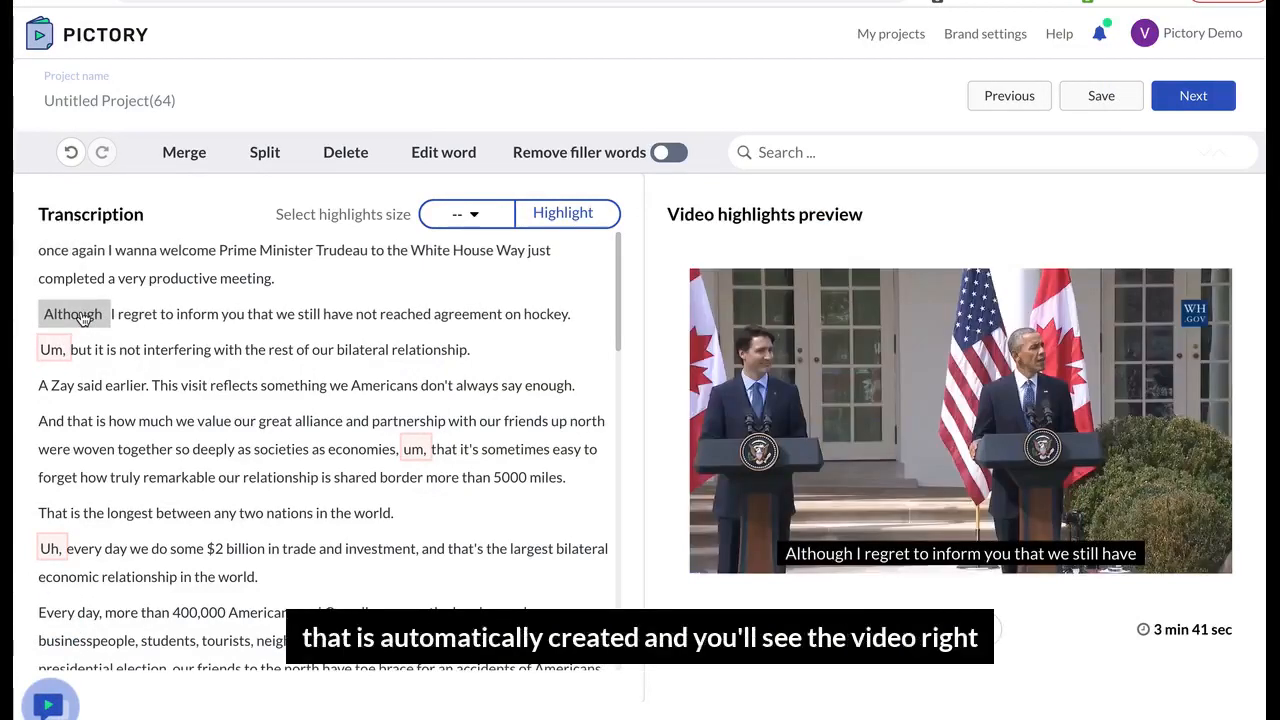
{"action": "mouse_move", "coordinate": [840, 532]}
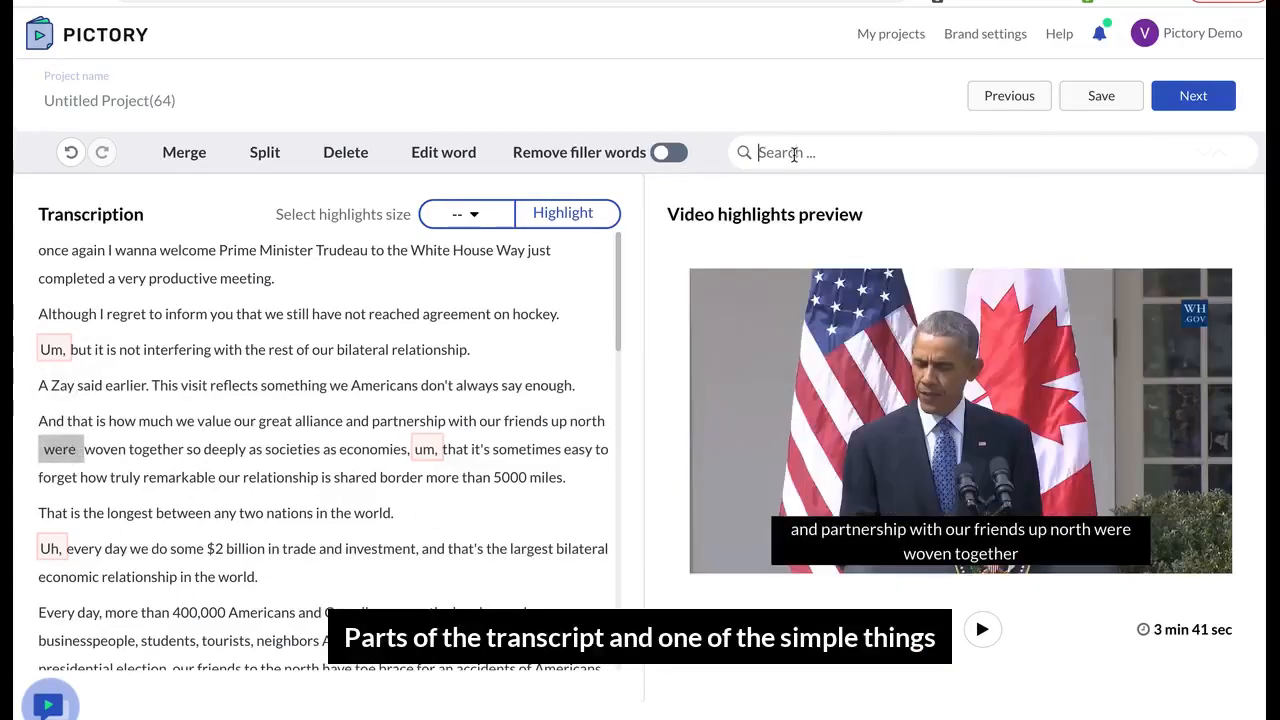
Step: Search the transcript for 'Canada' and delete the Americans-and-Canadians border-crossing sentence
{"action": "type", "text": "Cana"}
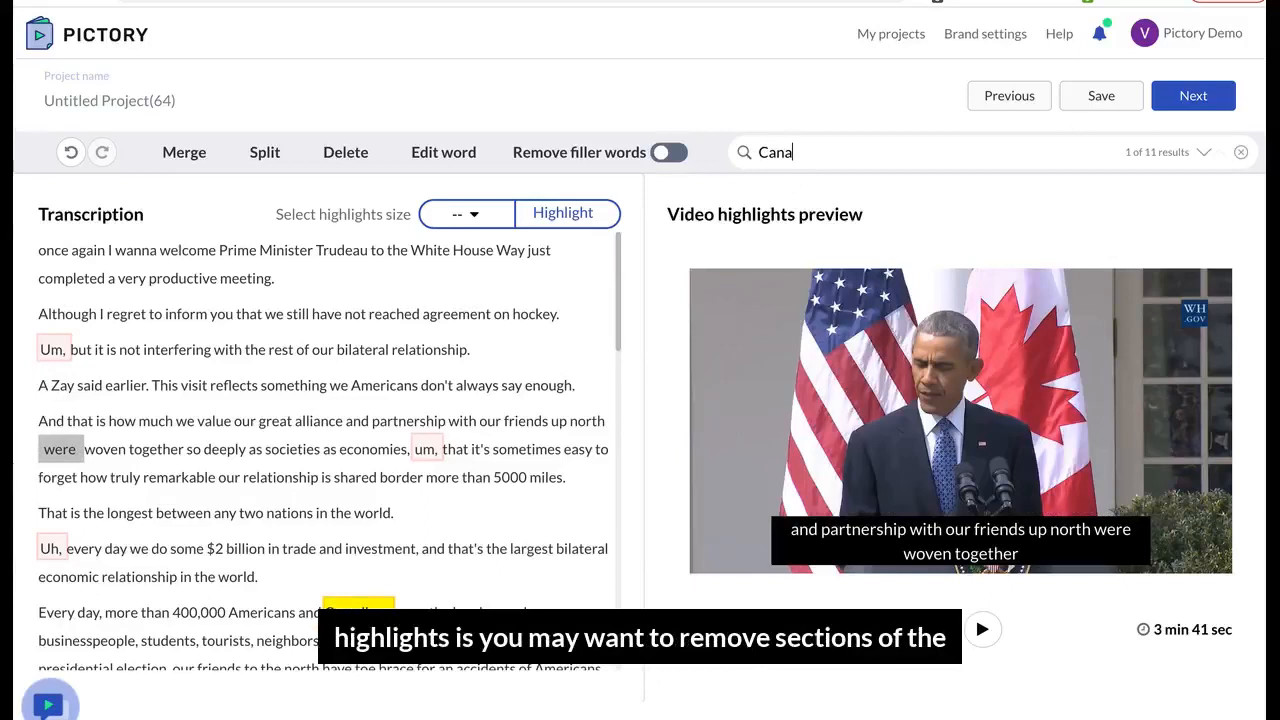
{"action": "type", "text": "da"}
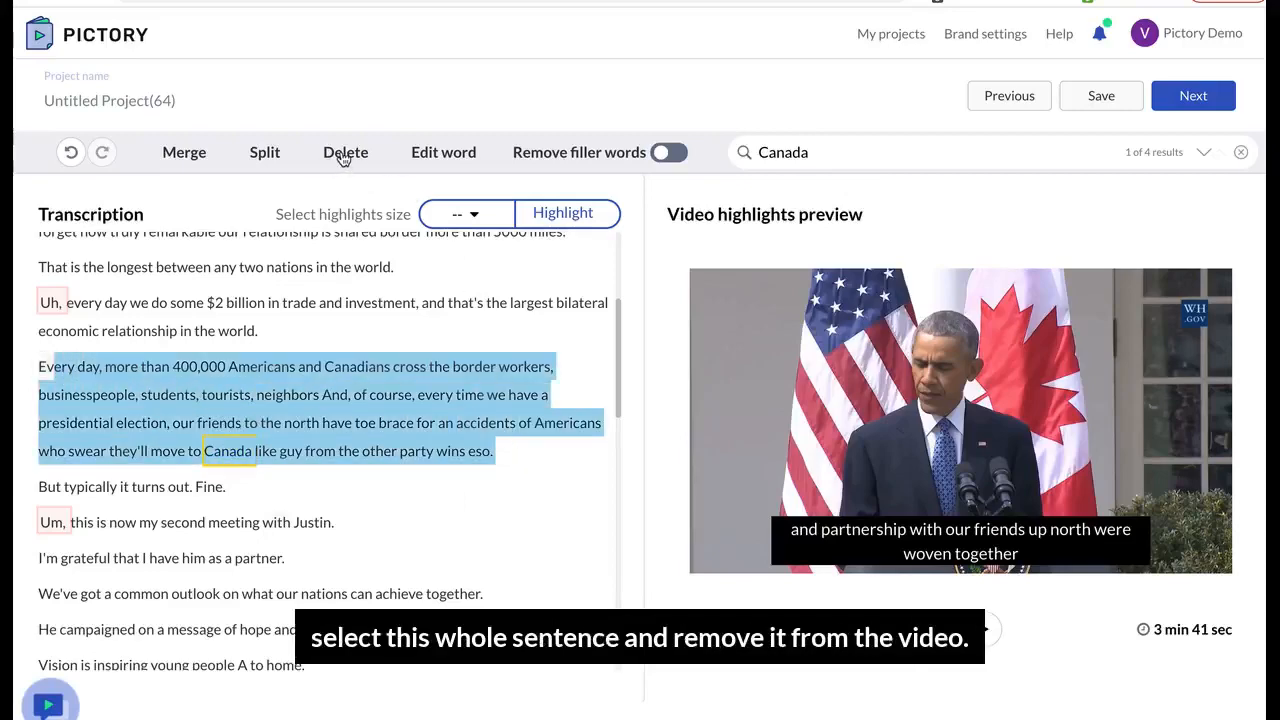
{"action": "left_click", "coordinate": [345, 152]}
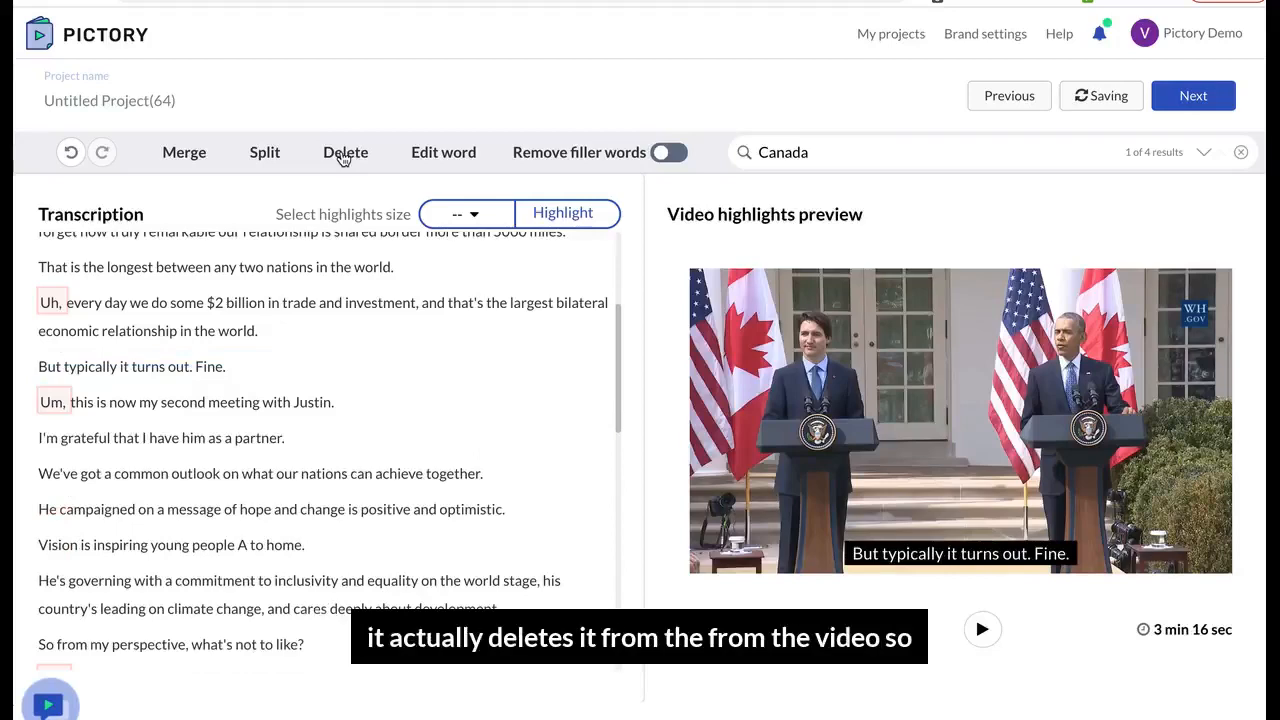
{"action": "scroll", "scroll_direction": "up", "scroll_amount": 3}
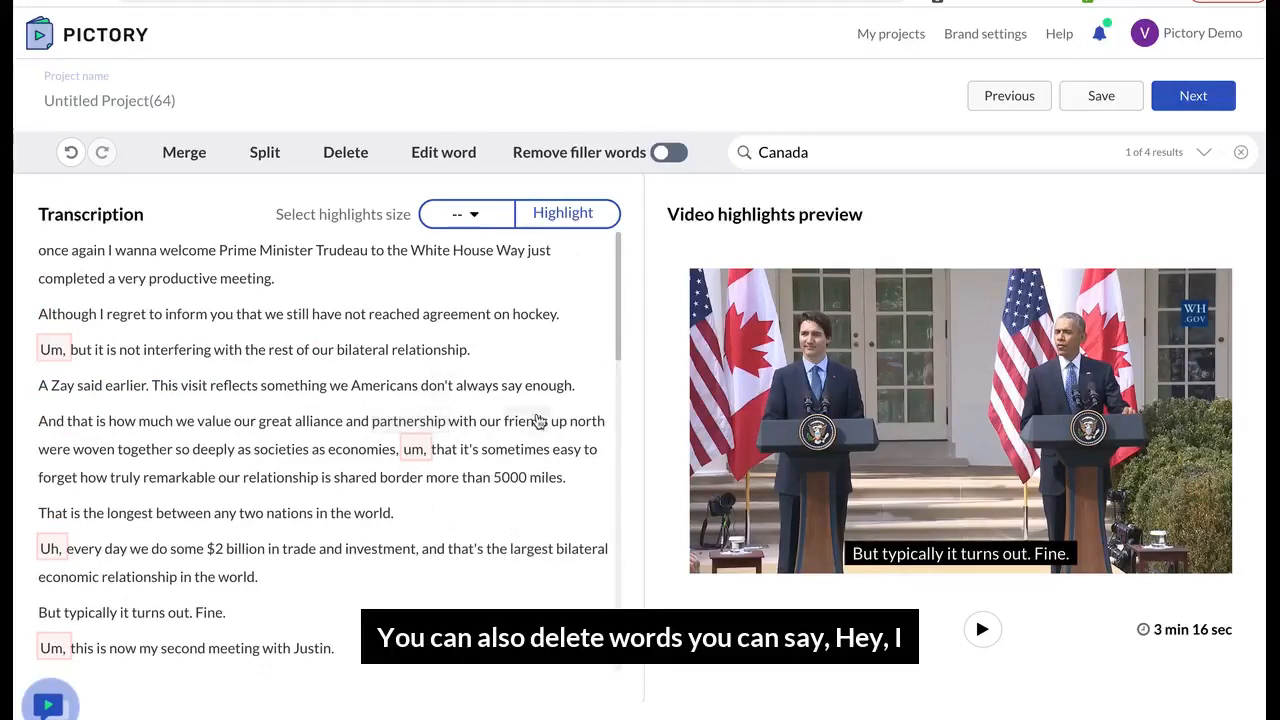
Step: Select the word 'Americans' in the visit sentence and delete it
{"action": "left_click", "coordinate": [390, 385]}
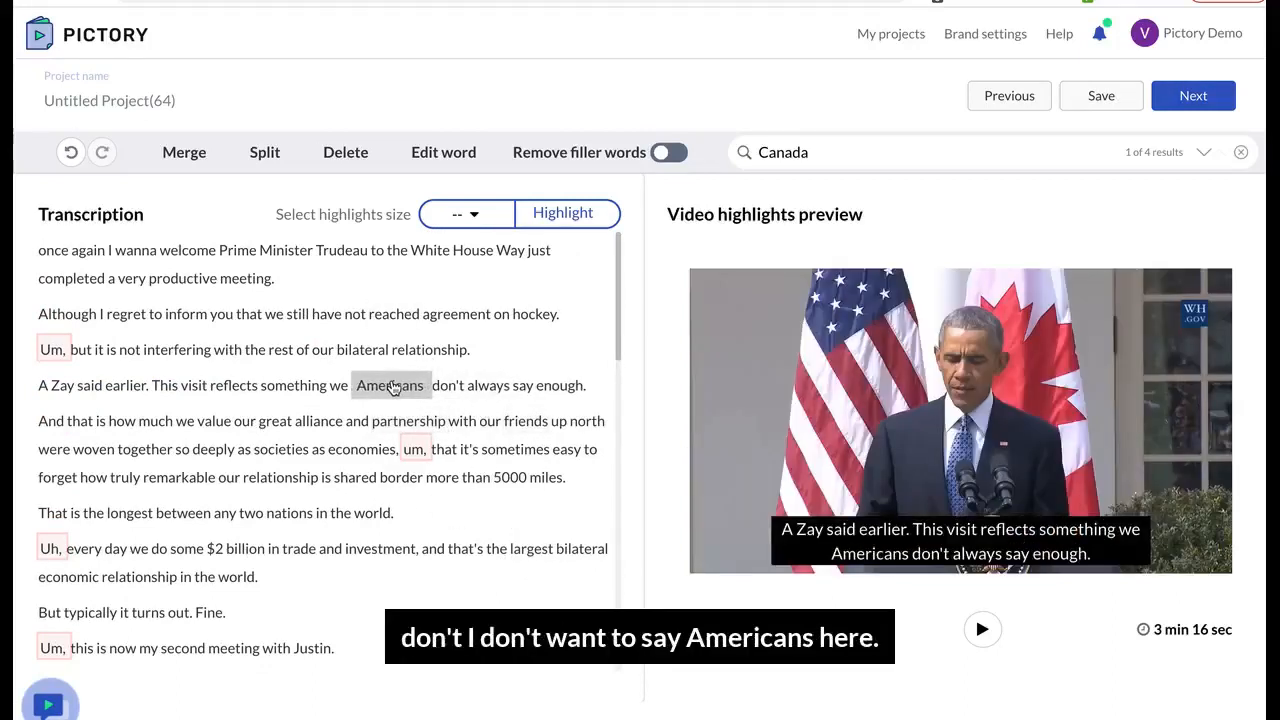
{"action": "left_click", "coordinate": [345, 152]}
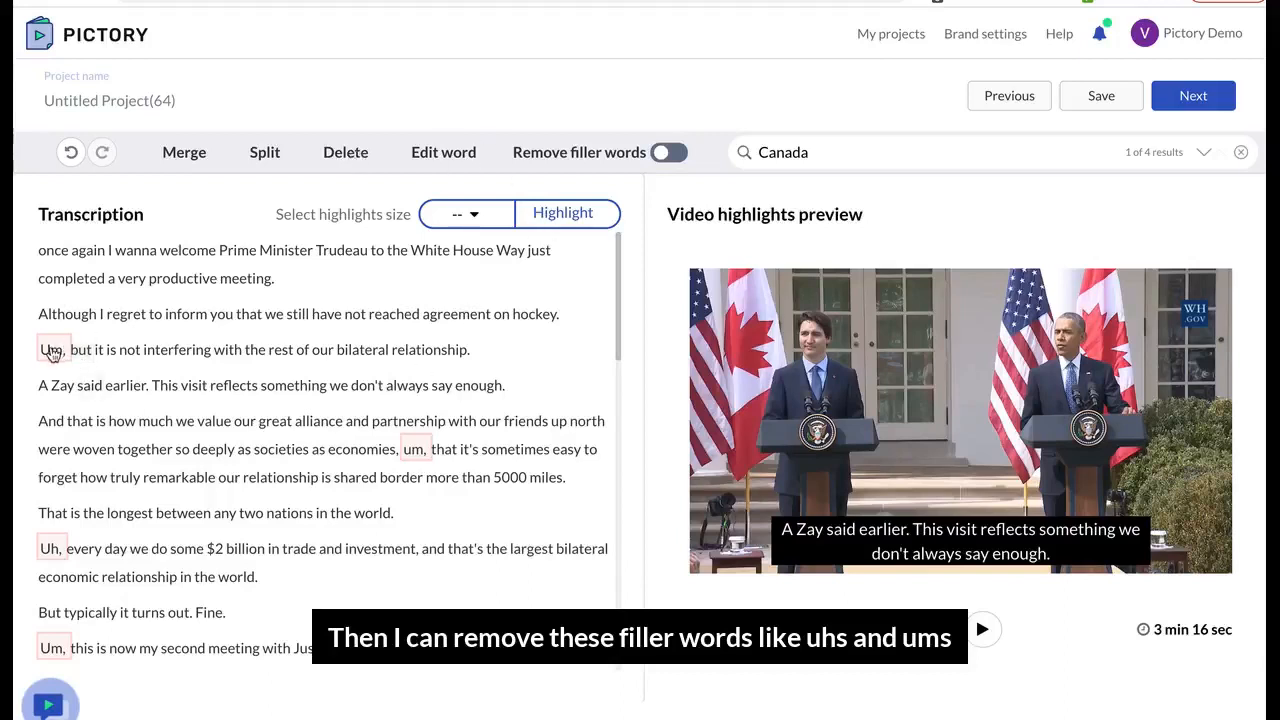
{"action": "mouse_move", "coordinate": [491, 140]}
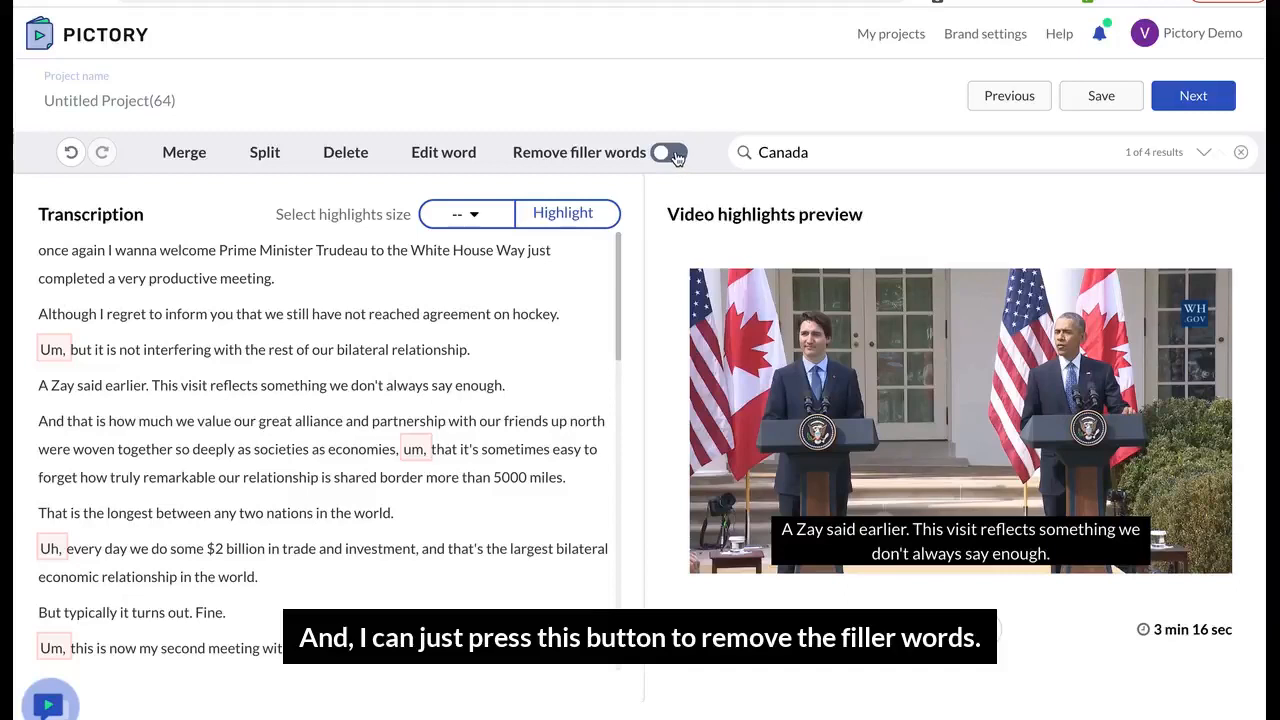
Step: Turn on 'Remove filler words' to strip um and uh, leaving 3 min 11 sec
{"action": "left_click", "coordinate": [669, 152]}
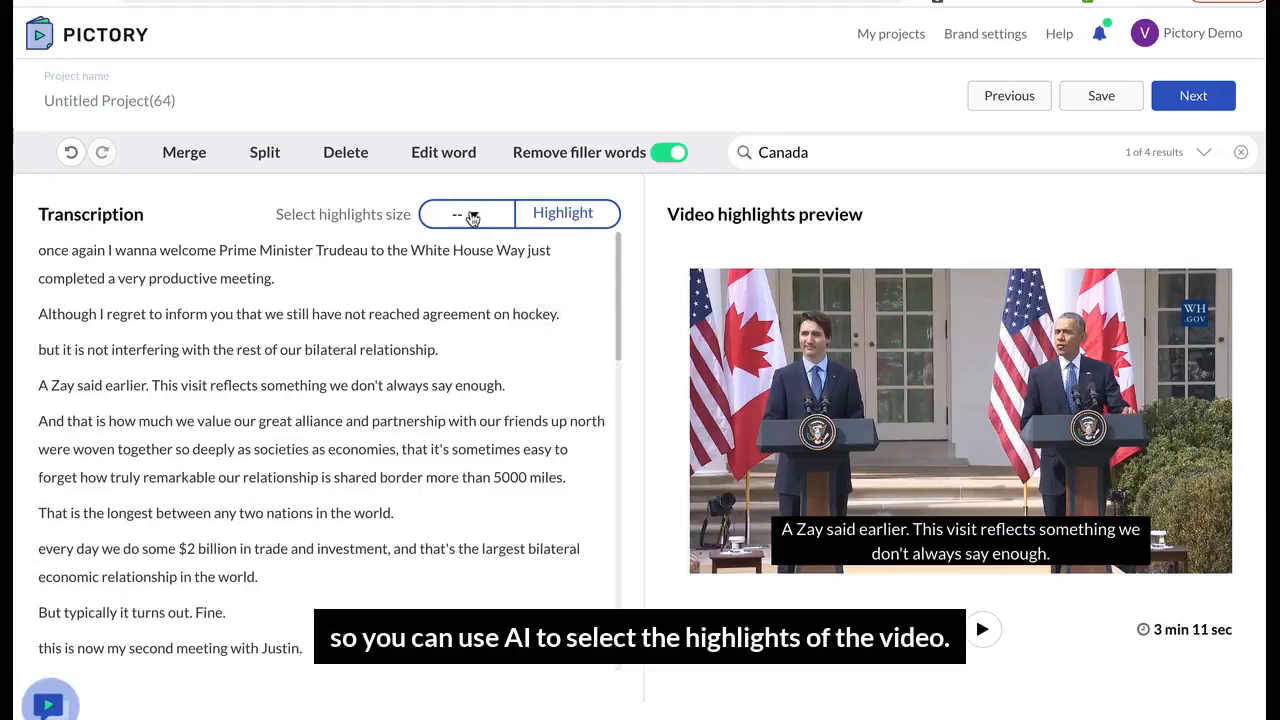
Step: Generate AI highlights at 10% size, producing a 57-second highlight reel
{"action": "left_click", "coordinate": [466, 213]}
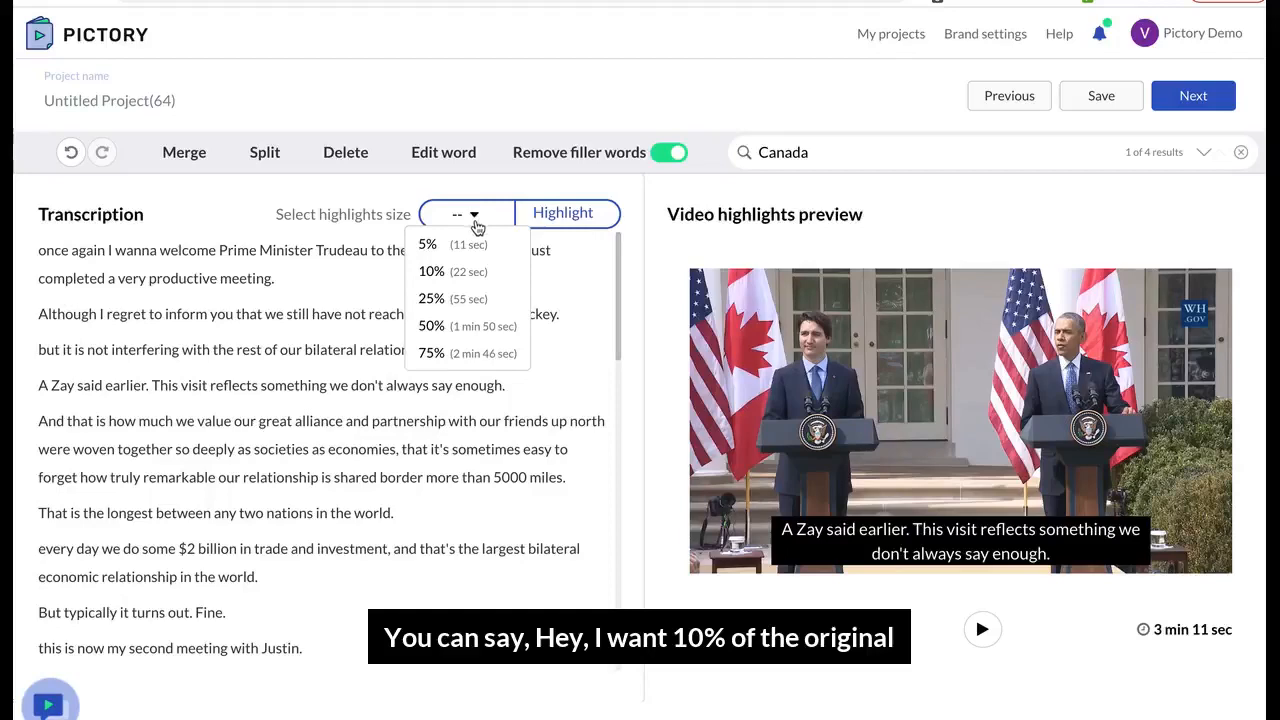
{"action": "mouse_move", "coordinate": [470, 271]}
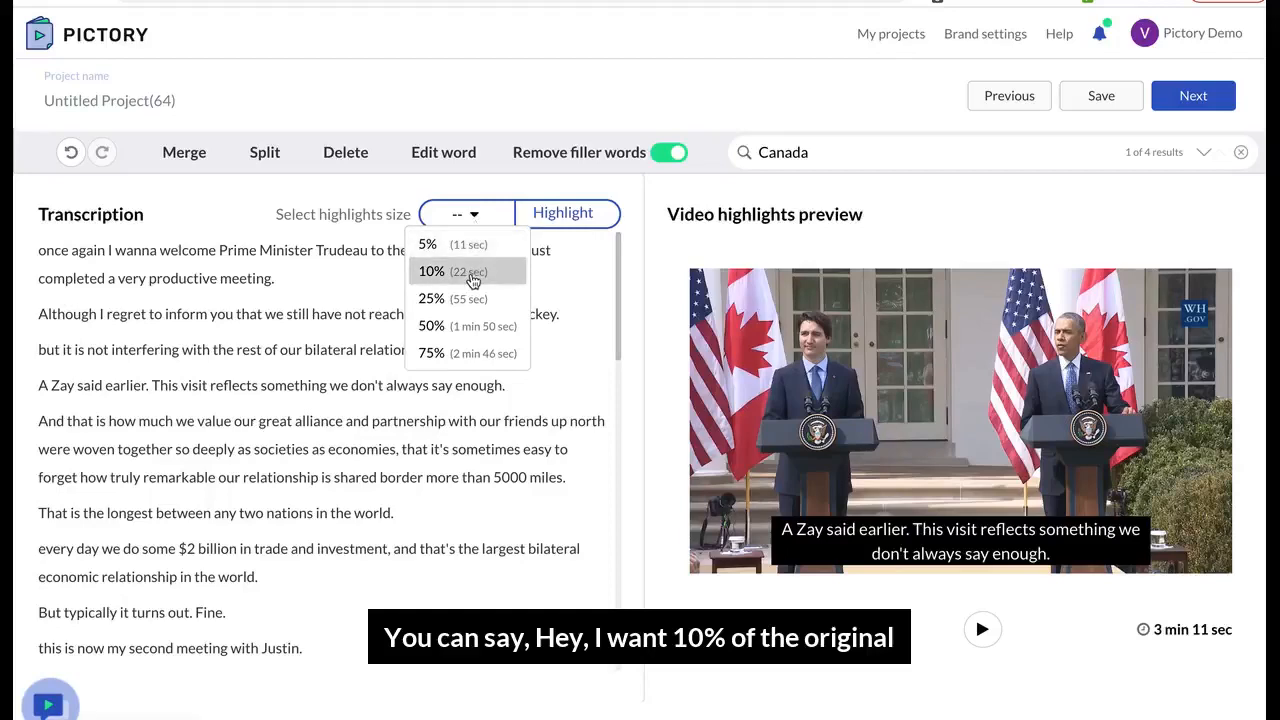
{"action": "left_click", "coordinate": [431, 271]}
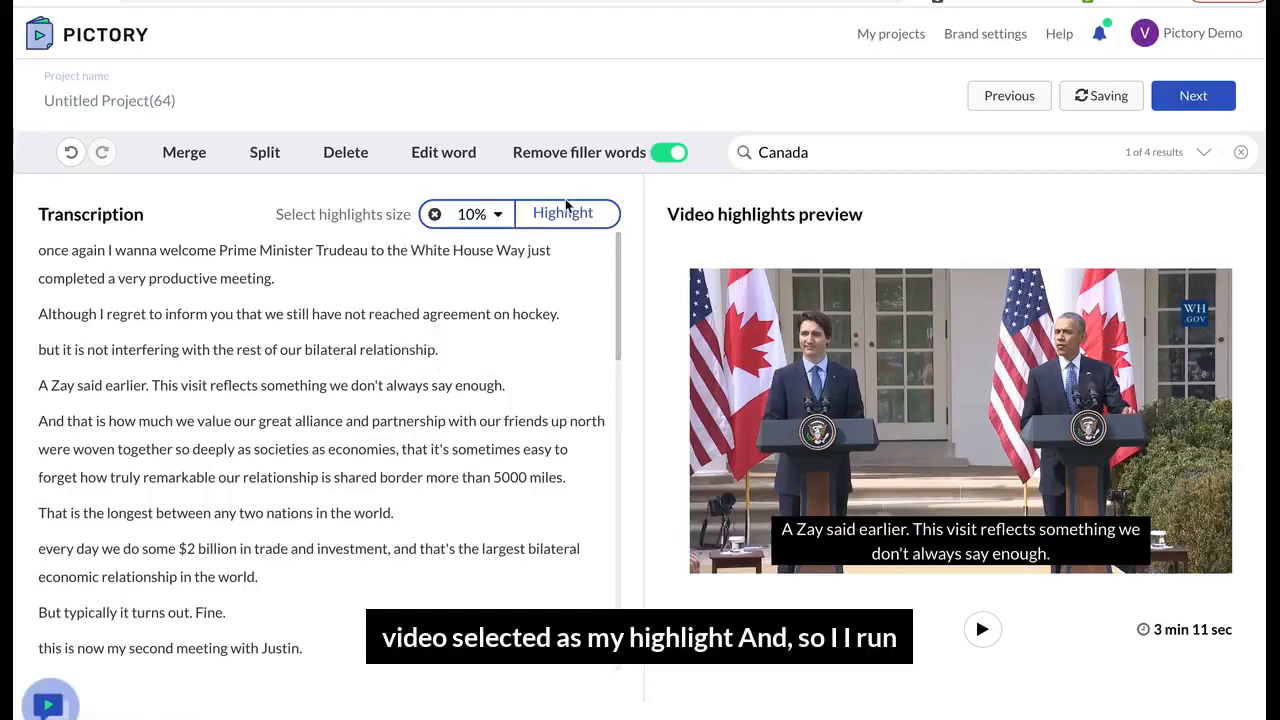
{"action": "left_click", "coordinate": [563, 213]}
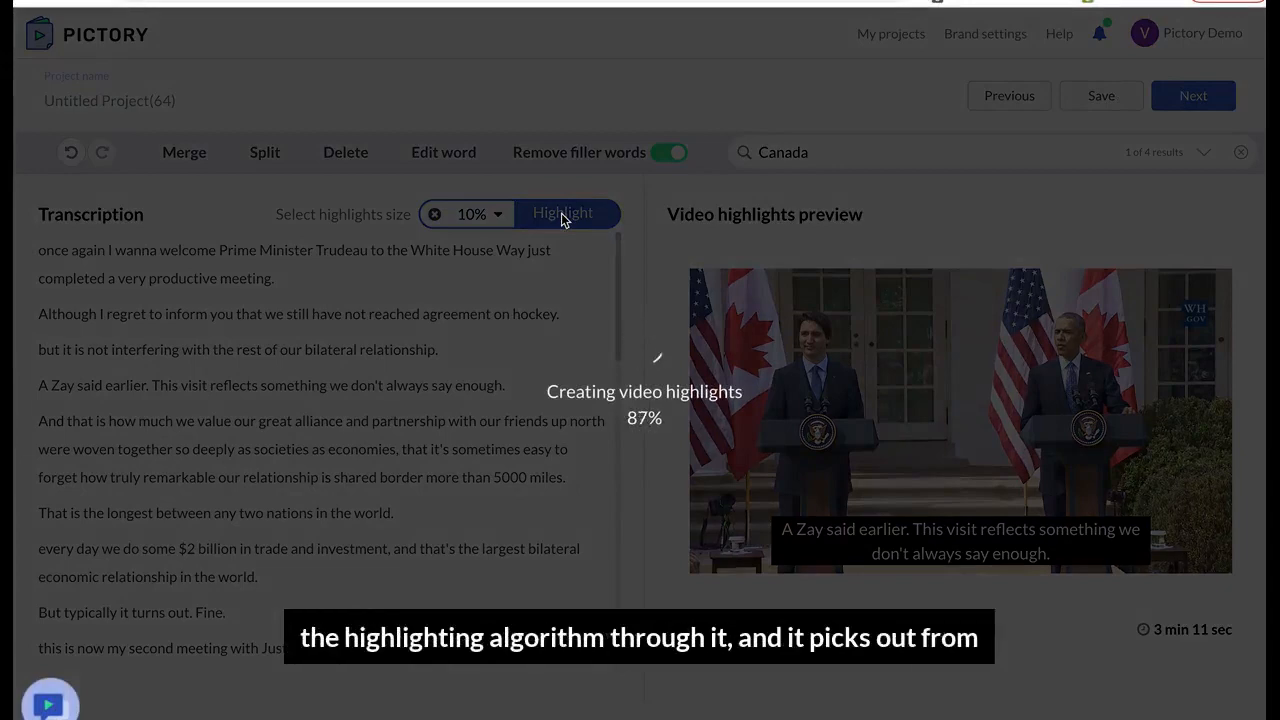
{"action": "left_click", "coordinate": [563, 213]}
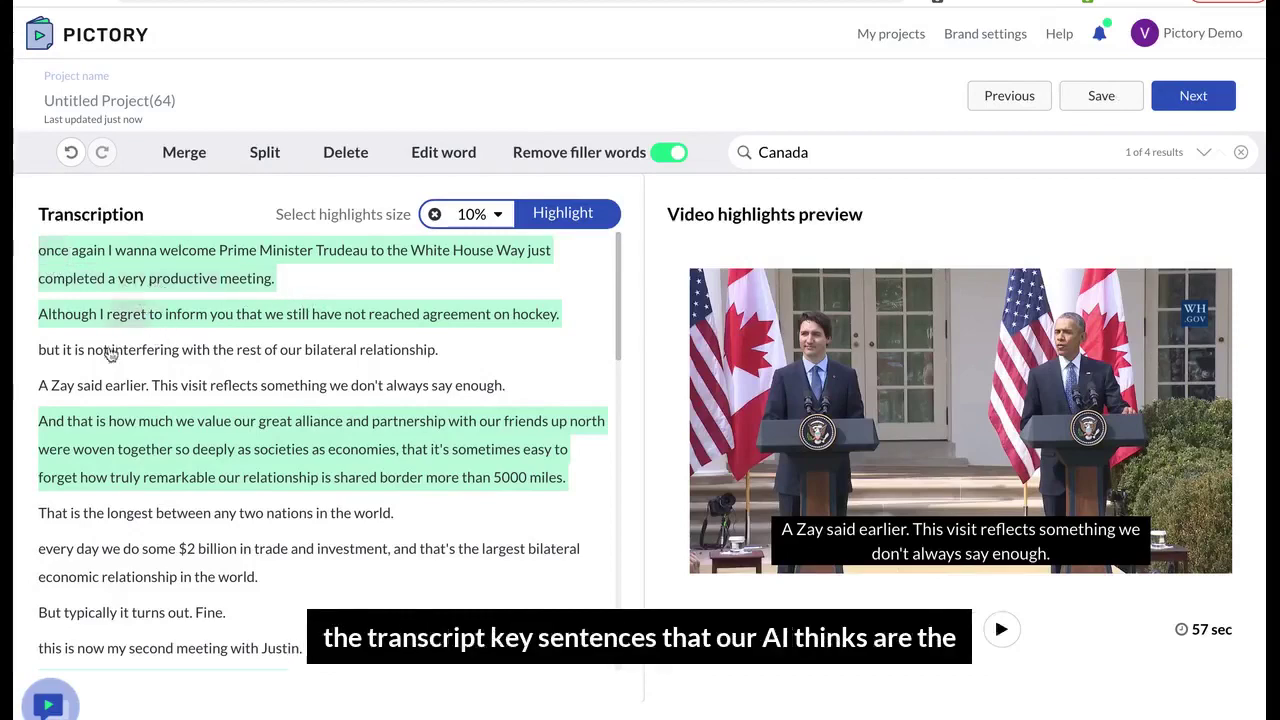
{"action": "scroll", "scroll_direction": "down", "scroll_amount": 3}
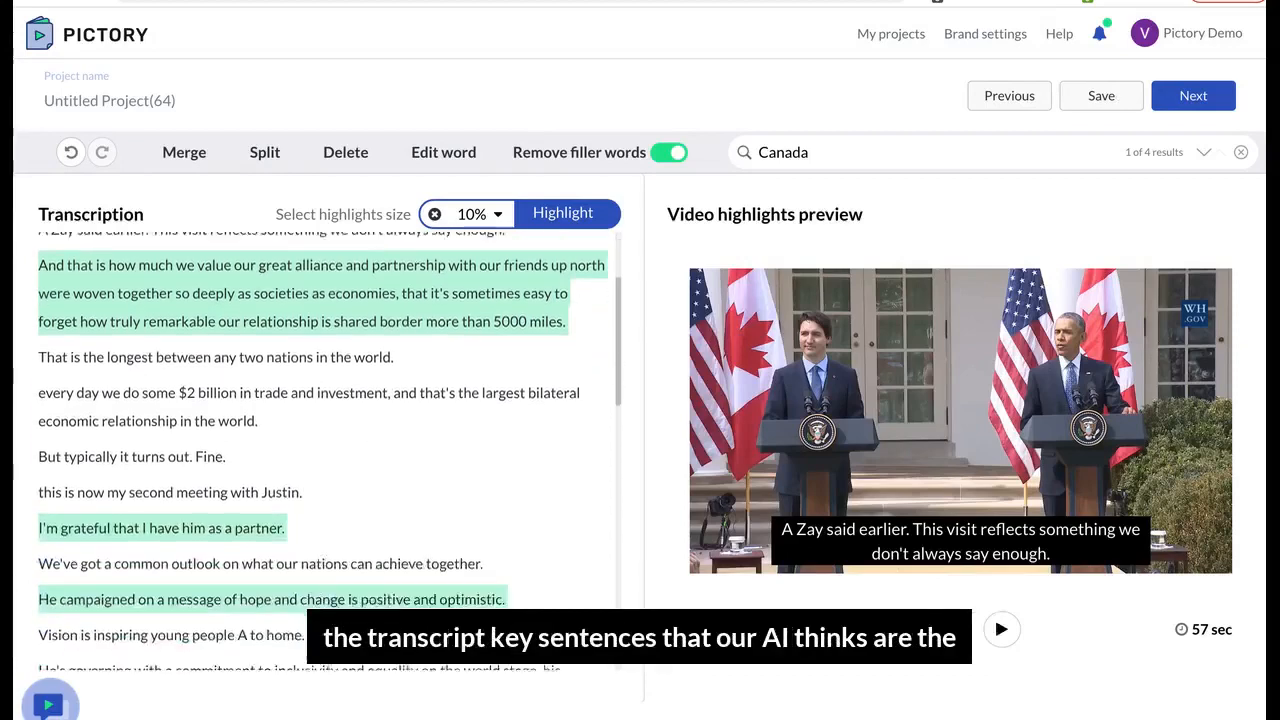
{"action": "scroll", "scroll_direction": "down", "scroll_amount": 3}
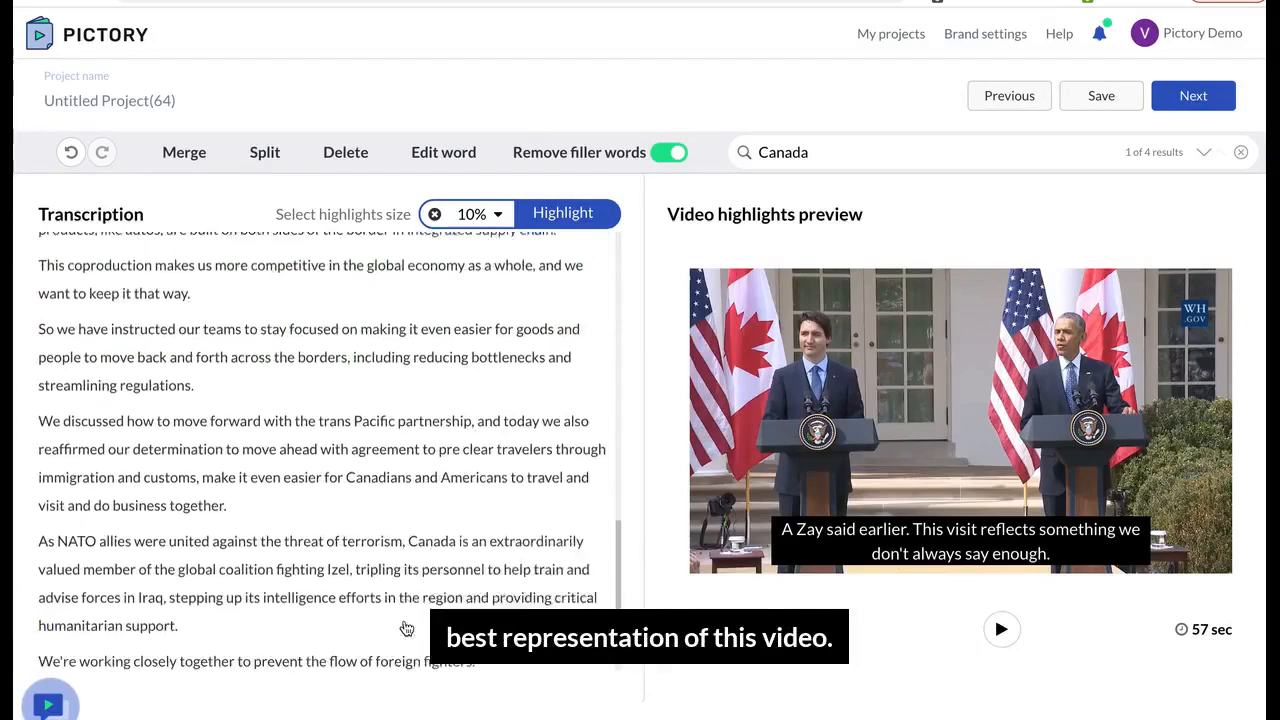
{"action": "left_click", "coordinate": [563, 213]}
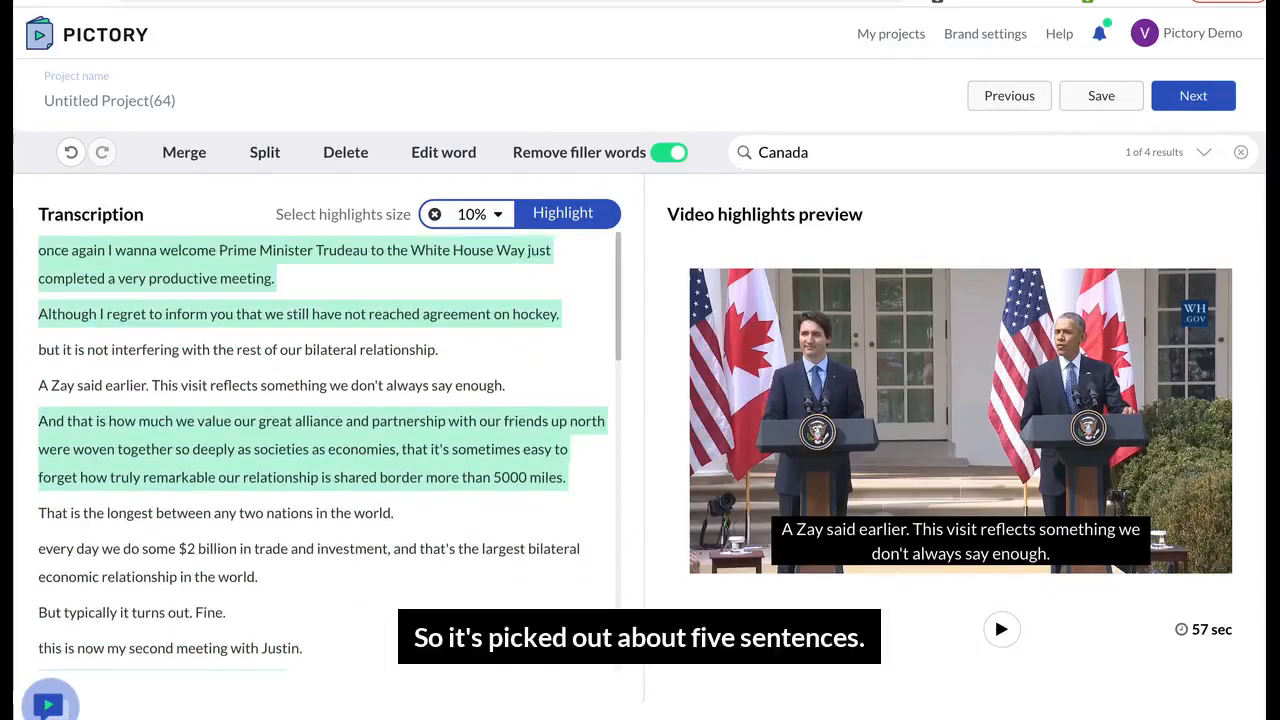
{"action": "mouse_move", "coordinate": [489, 604]}
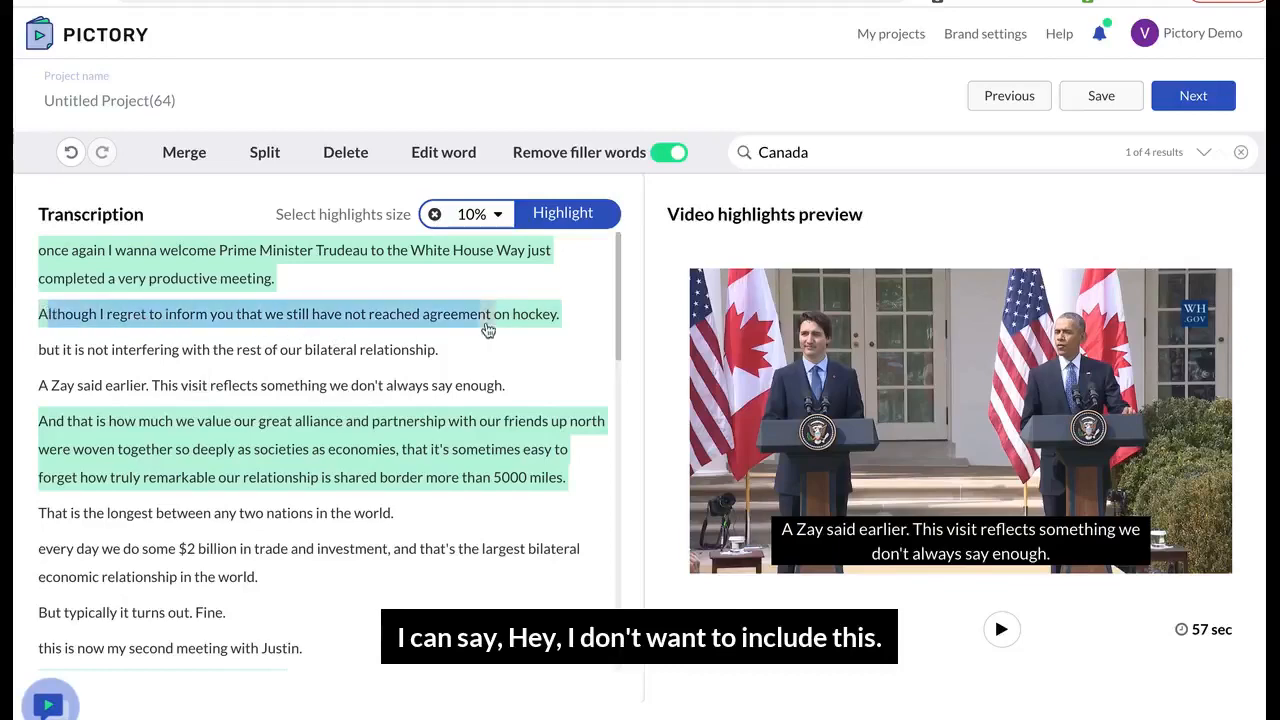
Step: Unhighlight the 'Although… hockey' sentence and highlight 'We've got a common outlook…' instead
{"action": "left_click", "coordinate": [298, 314]}
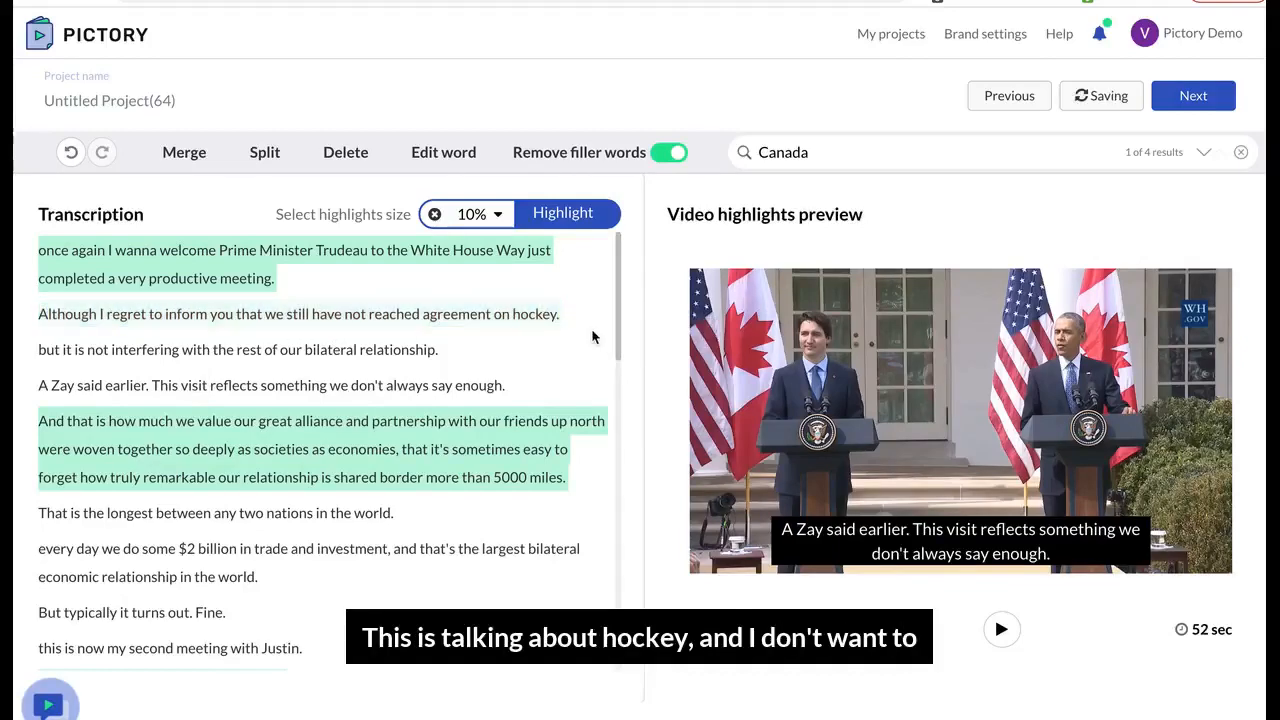
{"action": "scroll", "scroll_direction": "down", "scroll_amount": 3}
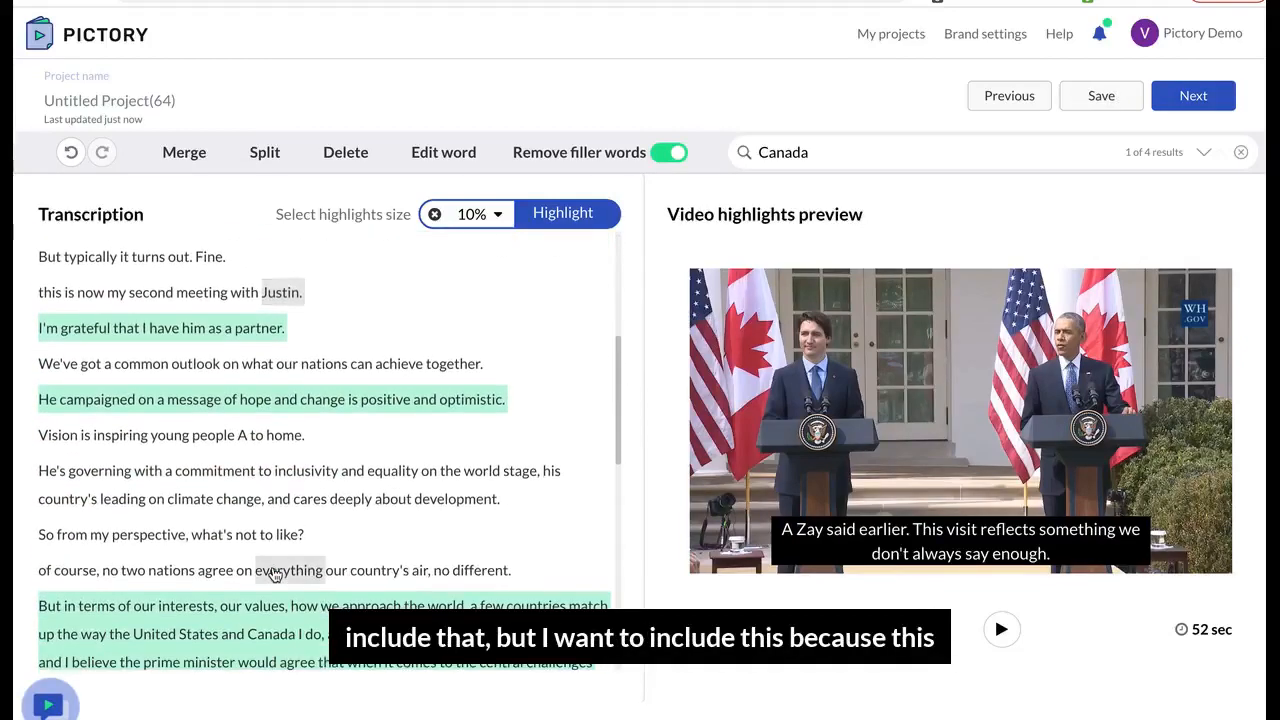
{"action": "left_click", "coordinate": [260, 363]}
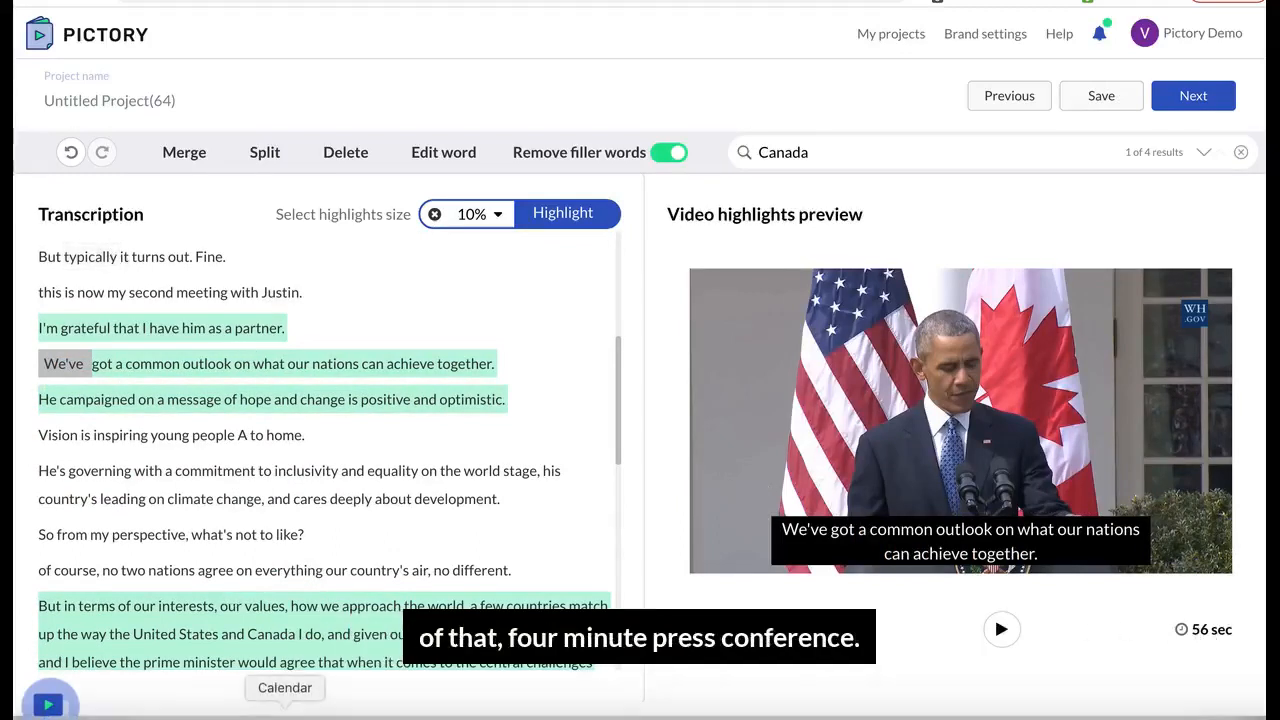
{"action": "scroll", "scroll_direction": "down", "scroll_amount": 3}
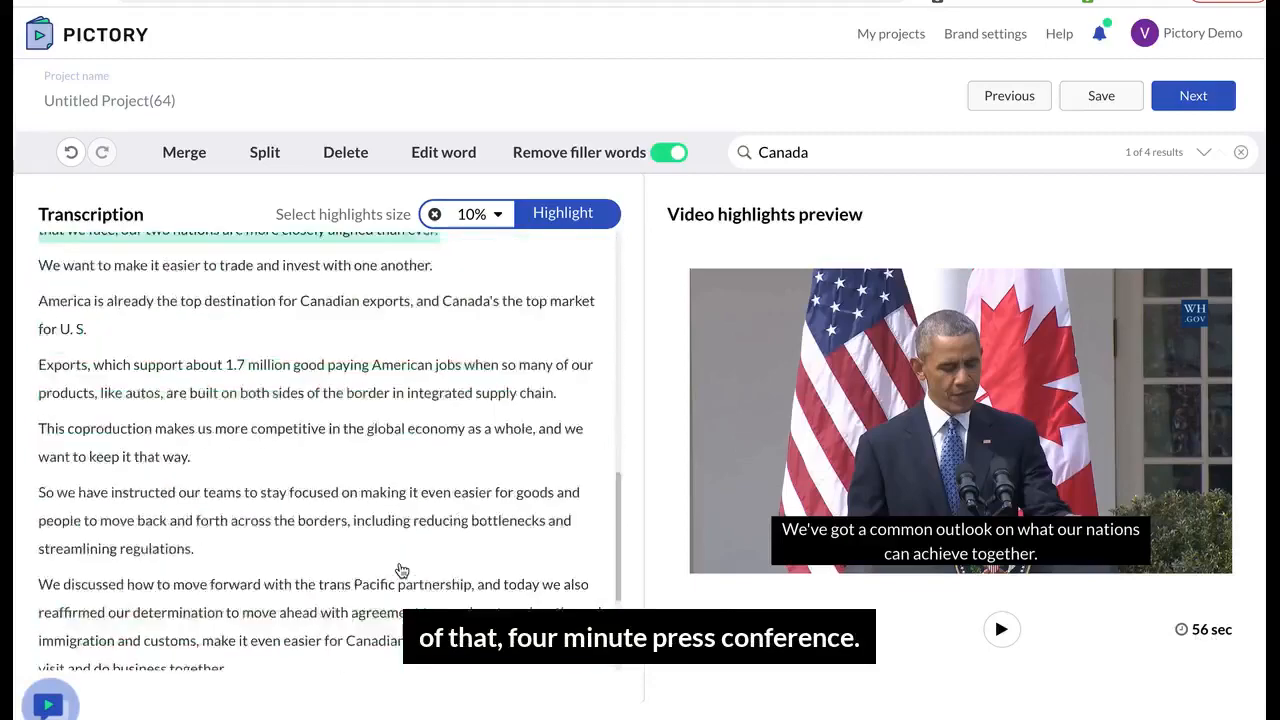
{"action": "scroll", "scroll_direction": "up", "scroll_amount": 3}
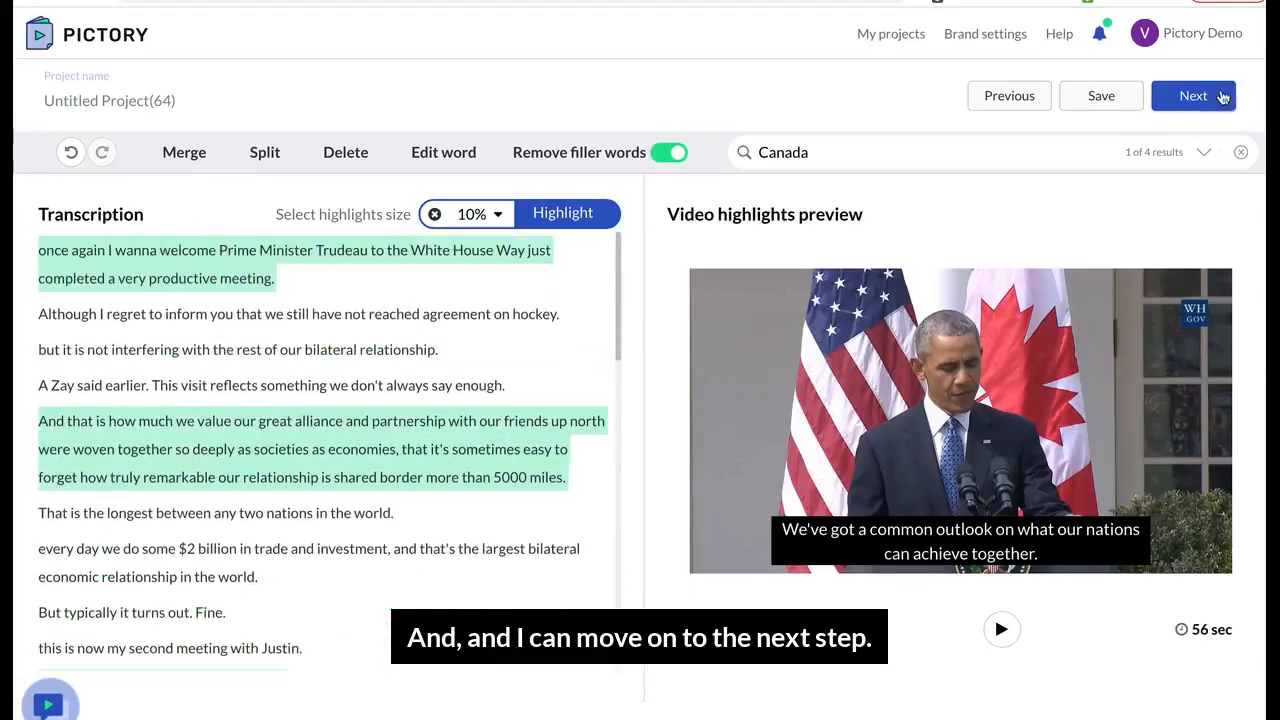
Step: Advance to the Story editor showing the highlights as numbered captioned scenes
{"action": "left_click", "coordinate": [1193, 95]}
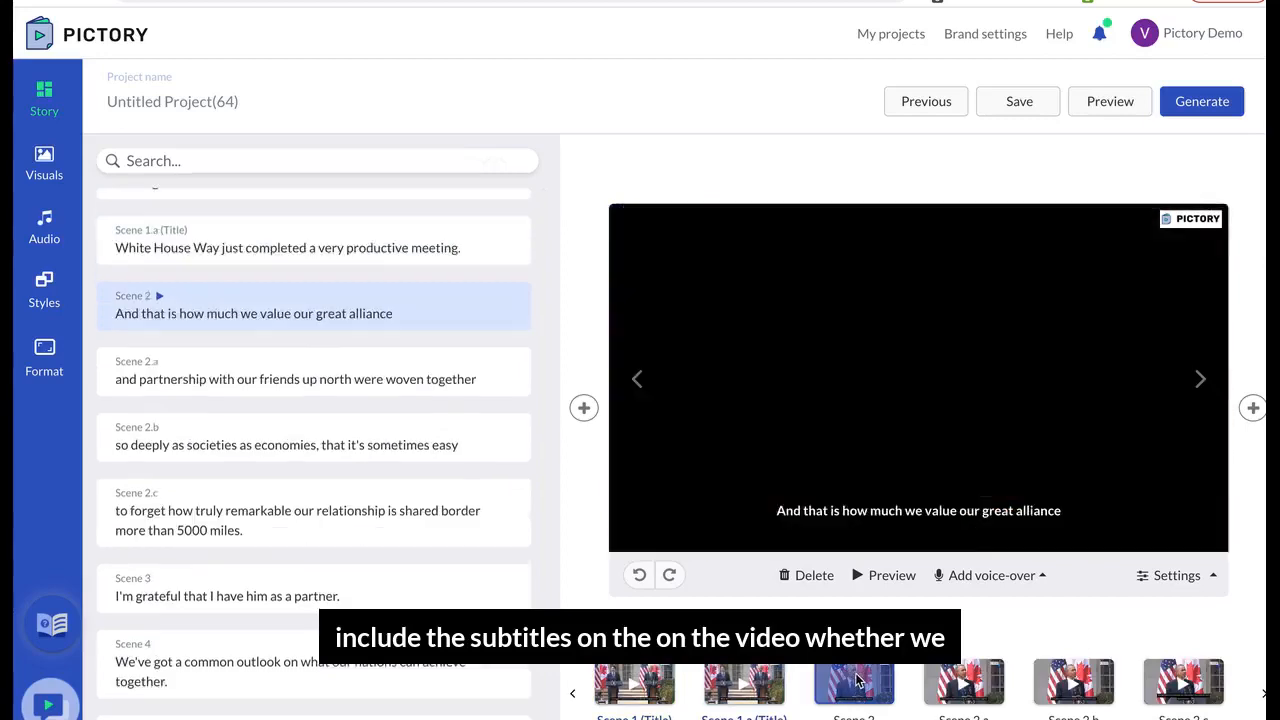
{"action": "left_click", "coordinate": [963, 683]}
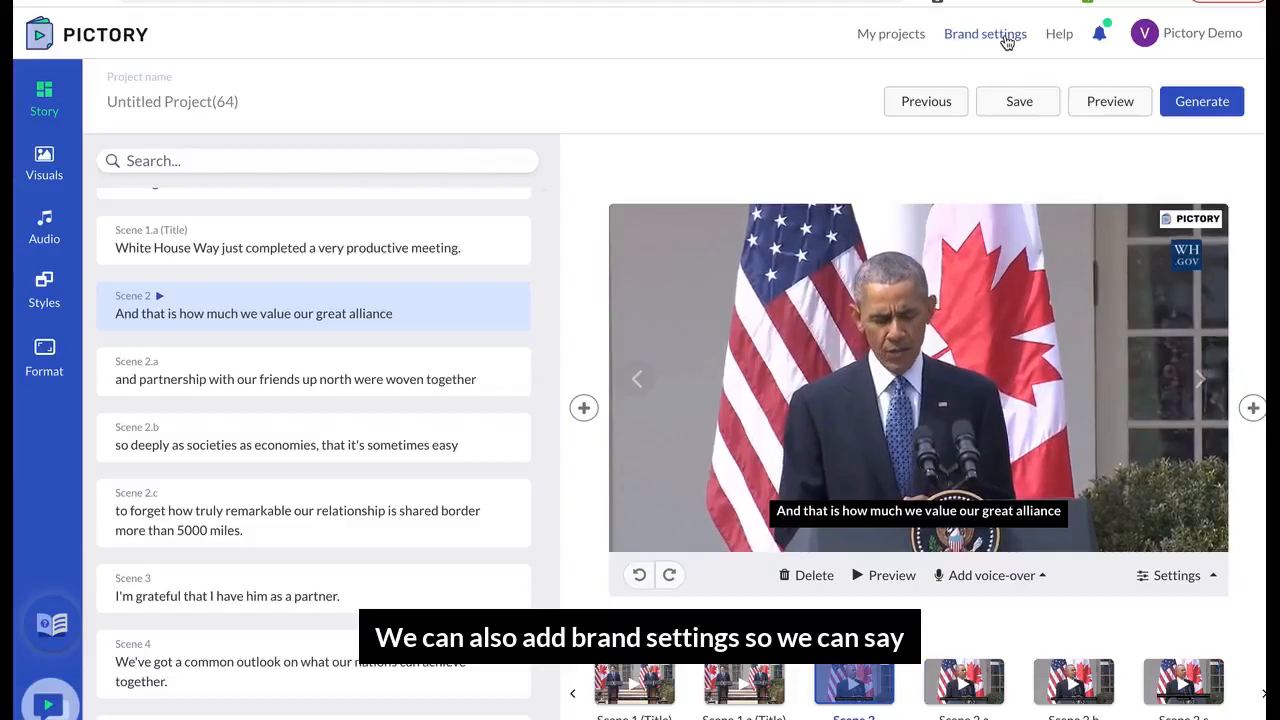
{"action": "left_click", "coordinate": [985, 33]}
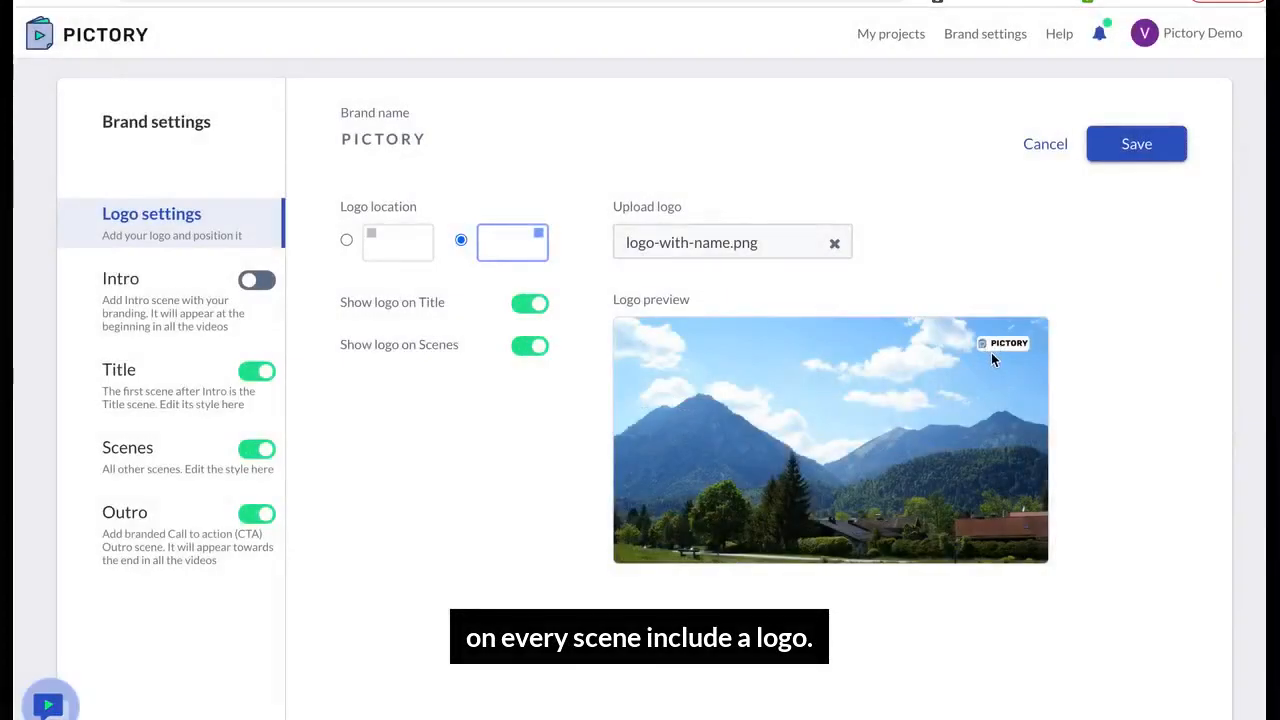
{"action": "left_click", "coordinate": [150, 525]}
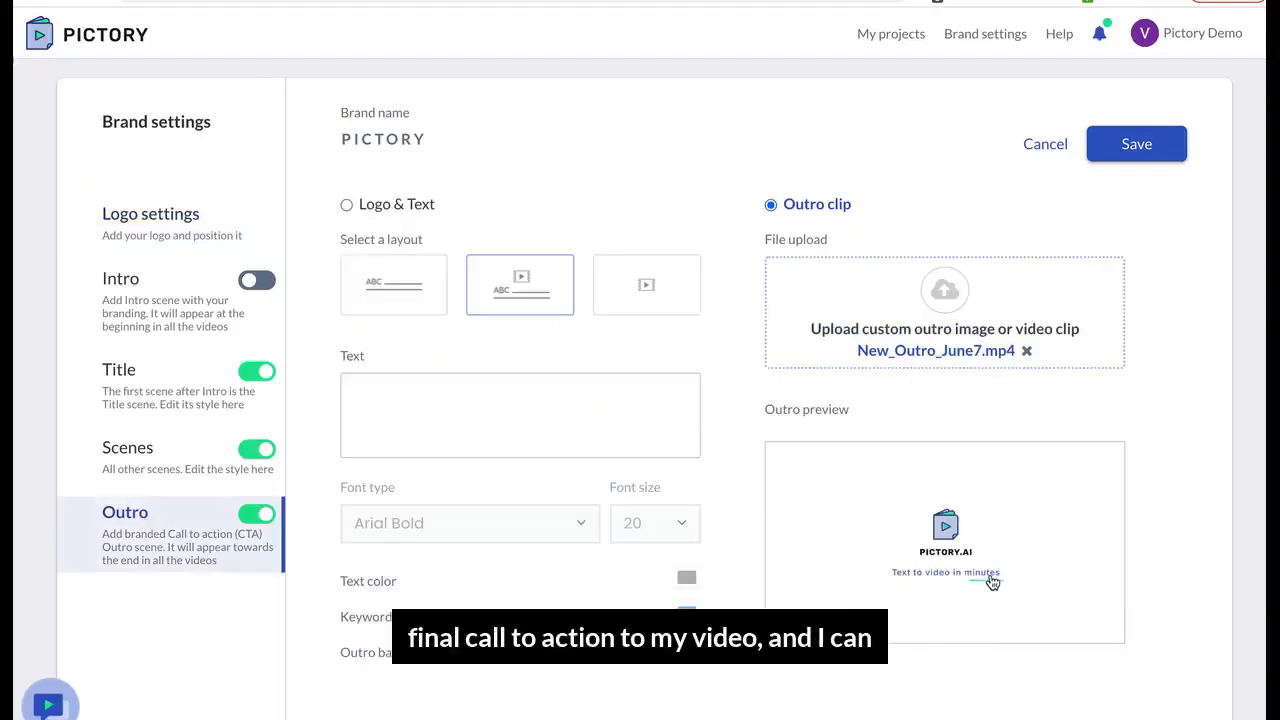
{"action": "left_click", "coordinate": [121, 278]}
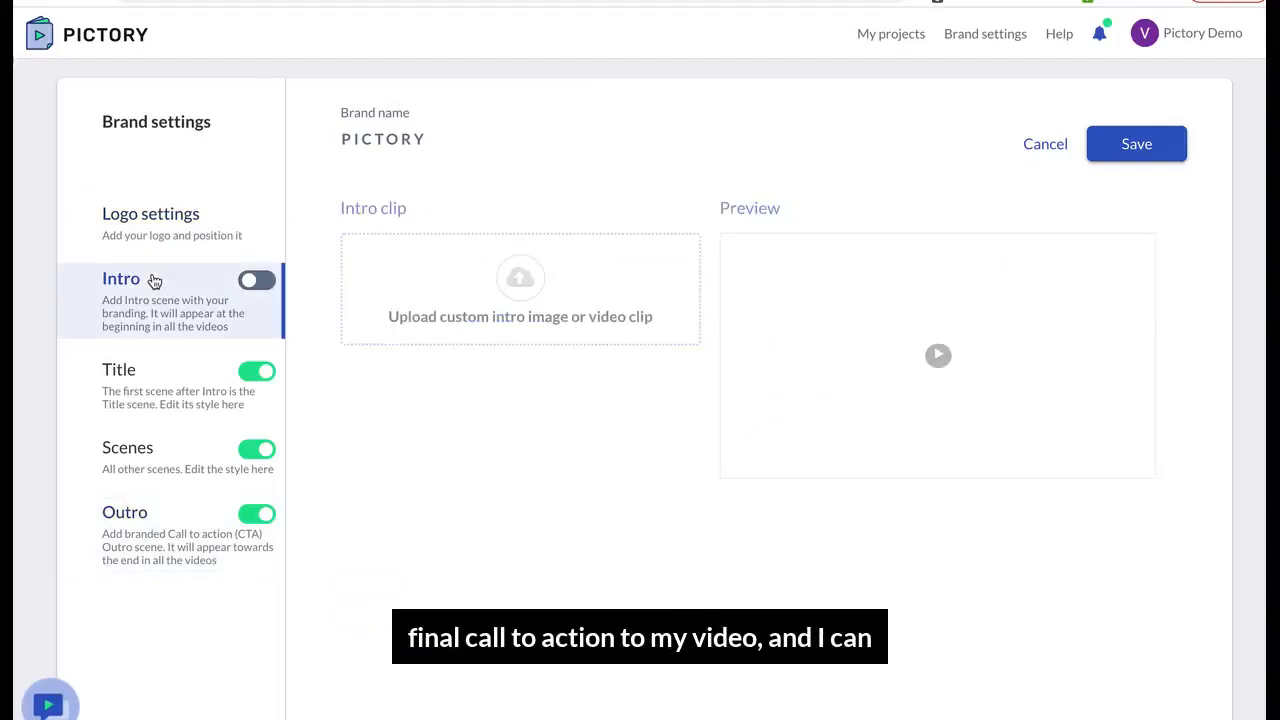
{"action": "mouse_move", "coordinate": [294, 247]}
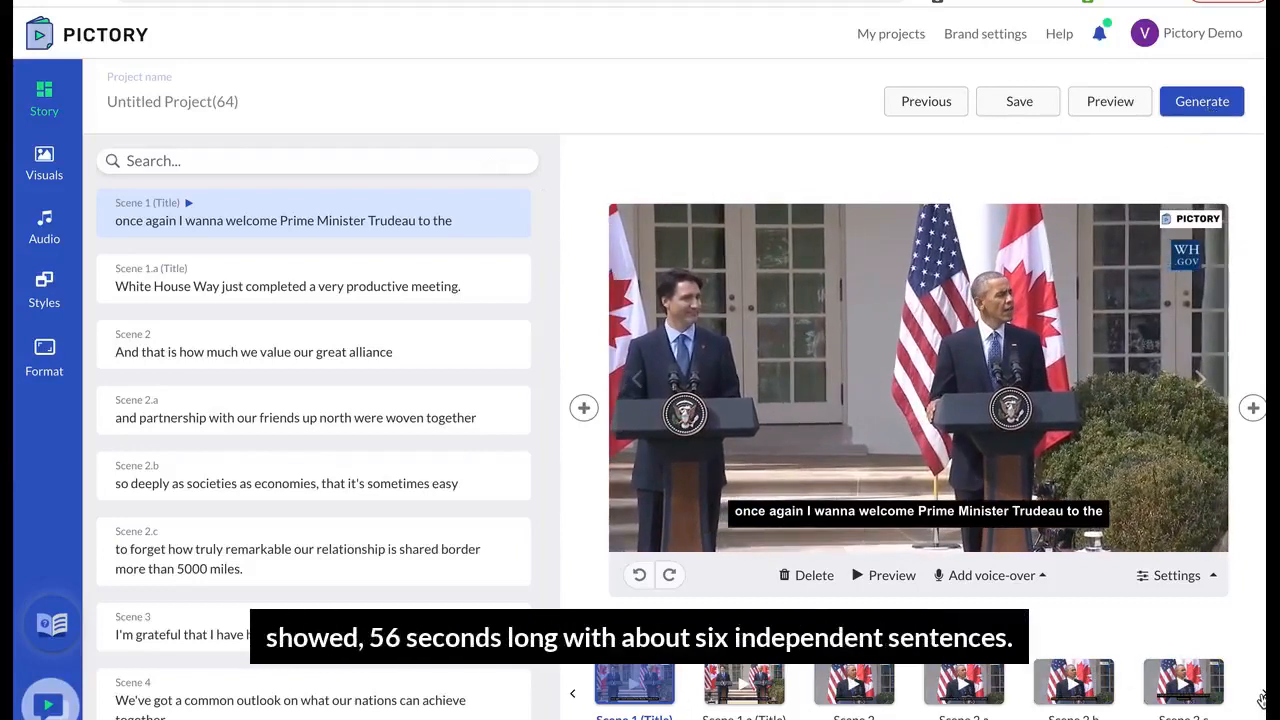
Step: Play Scene 6.e, then go back to the Pictory home page via the logo
{"action": "scroll", "scroll_direction": "down", "scroll_amount": 3}
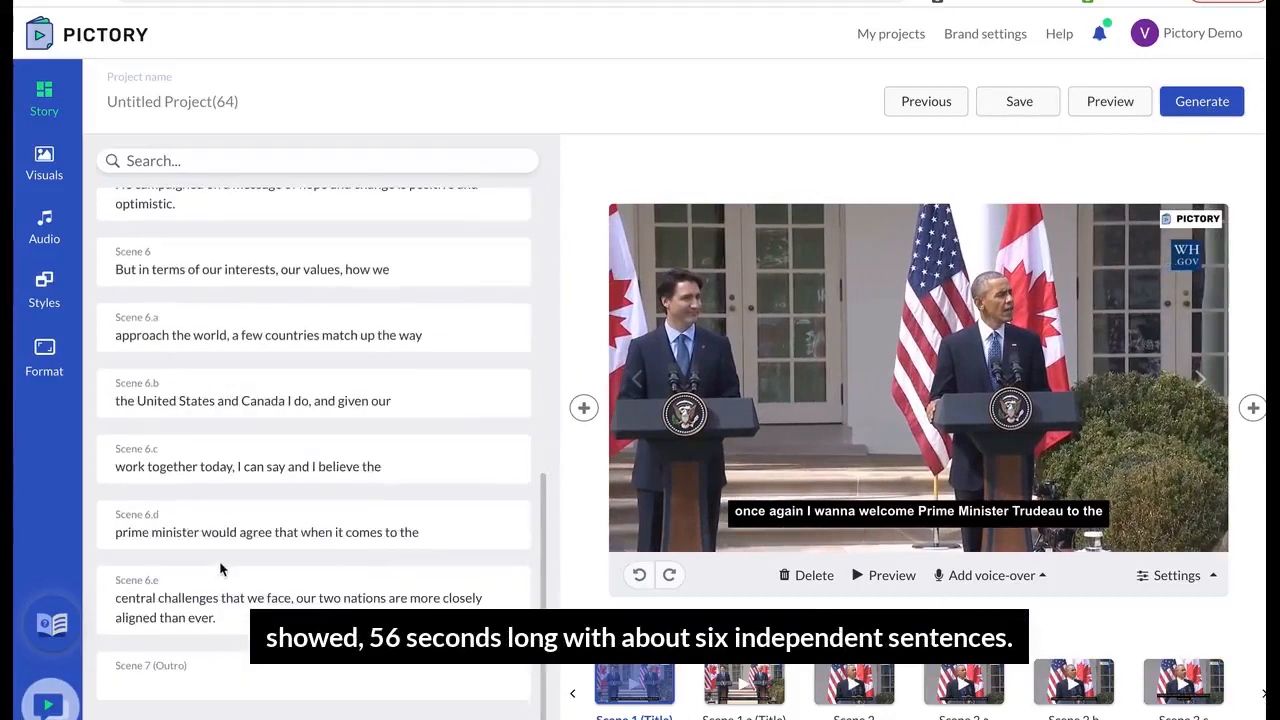
{"action": "left_click", "coordinate": [300, 598]}
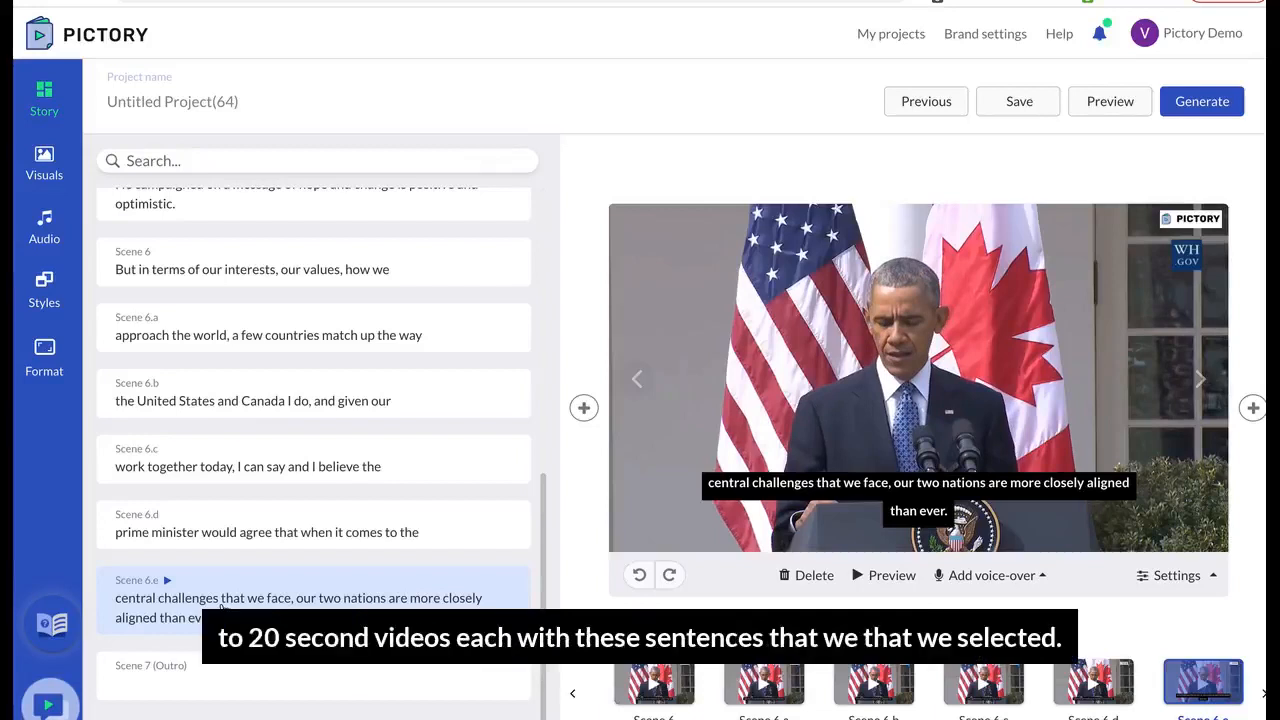
{"action": "left_click", "coordinate": [313, 458]}
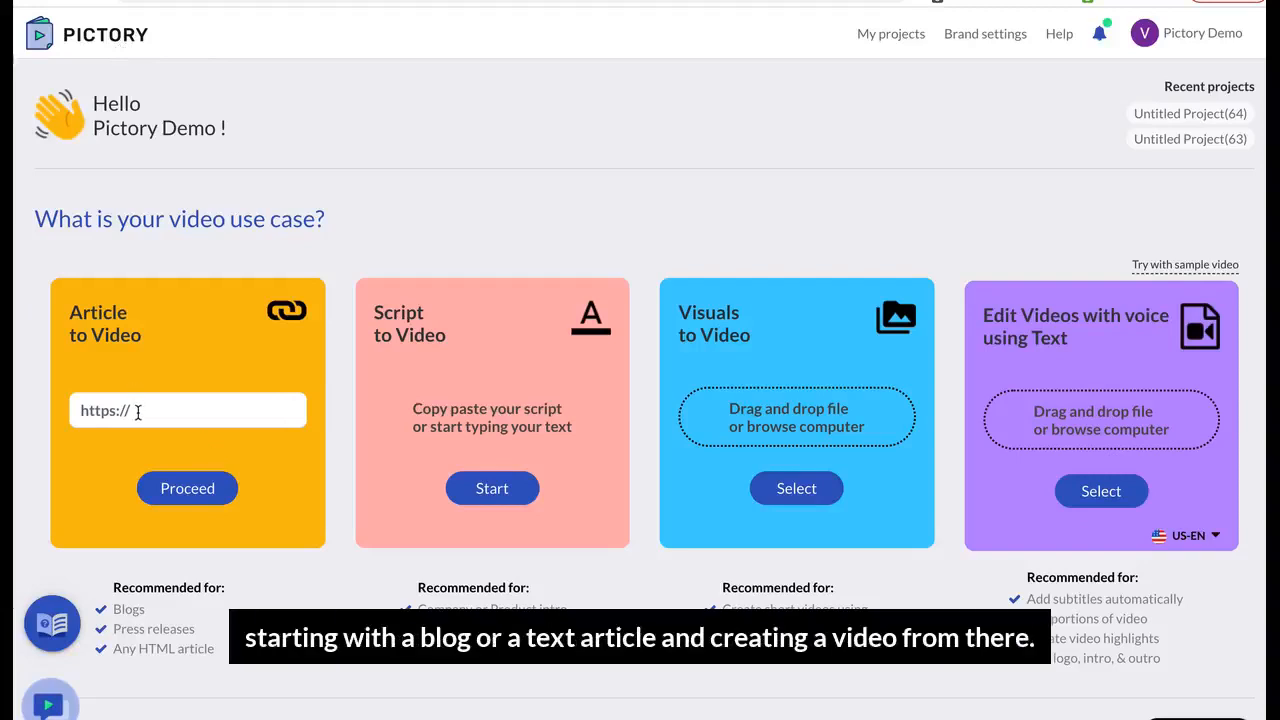
Step: Enter the winshuttle Application Data blog link as the Article to Video URL
{"action": "left_click", "coordinate": [187, 410]}
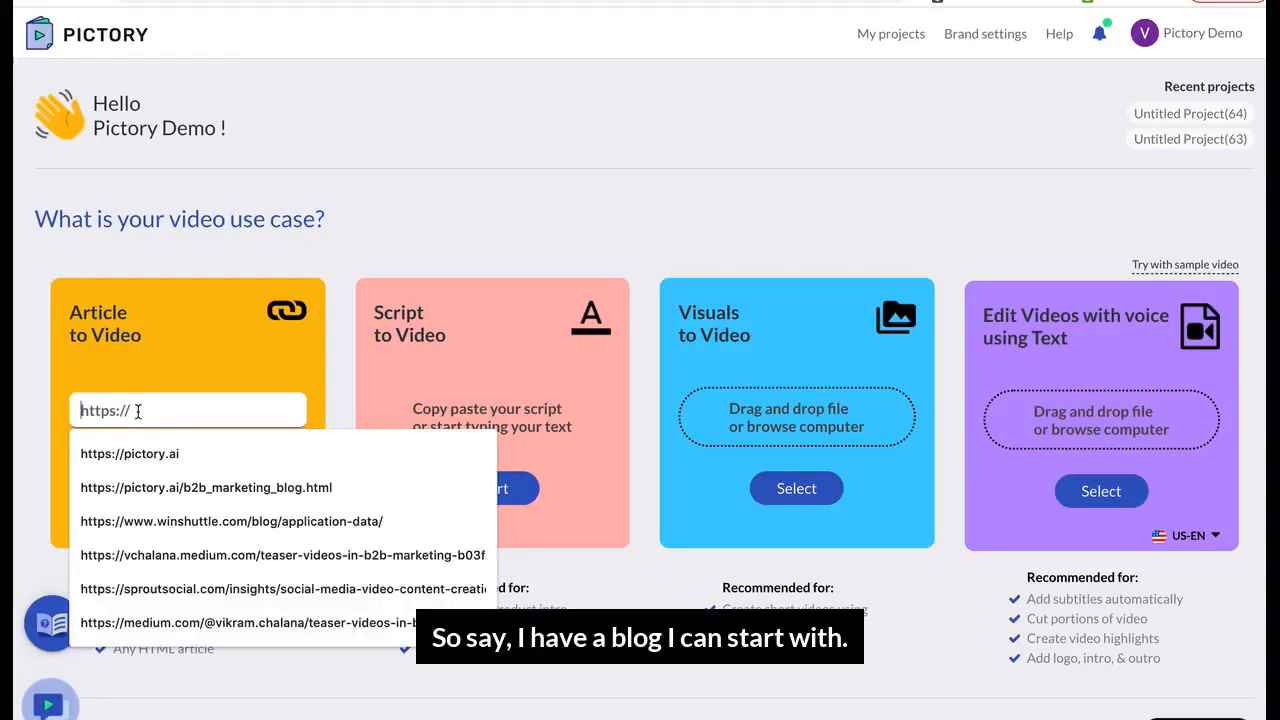
{"action": "left_click", "coordinate": [206, 487]}
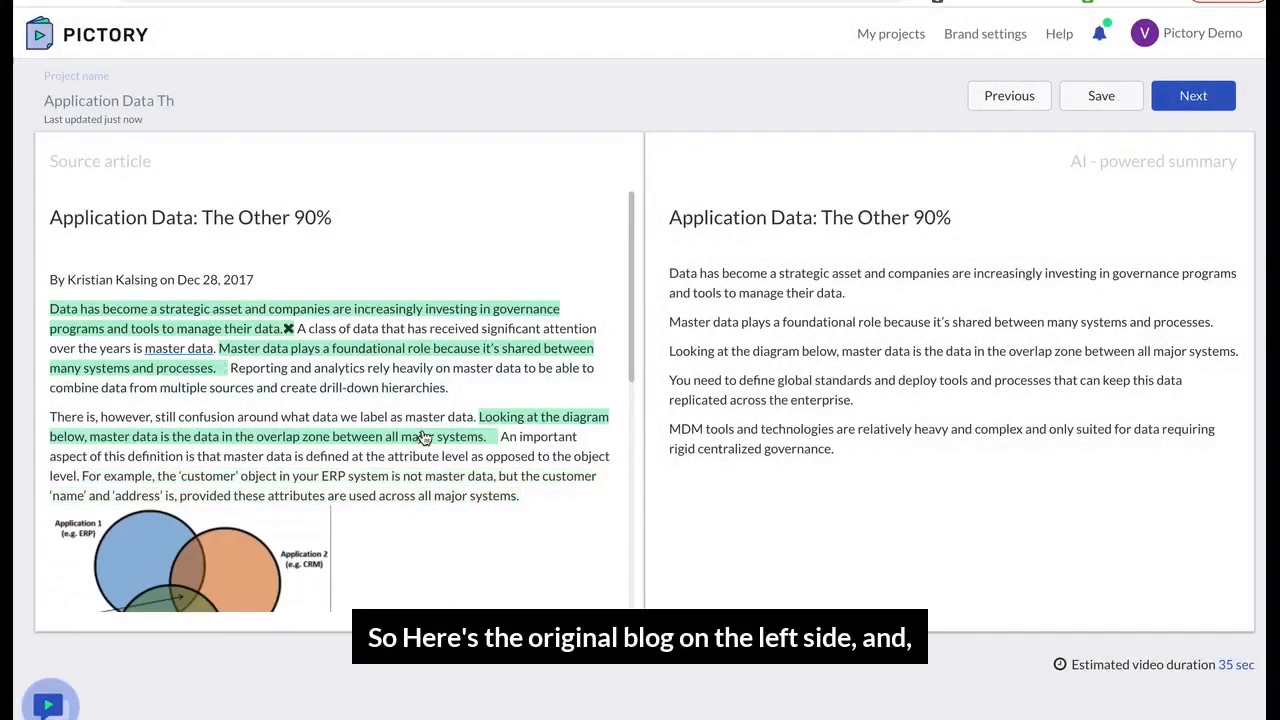
Step: Replace the diagram summary sentence with 'Application data is data…' and continue to aspect ratio
{"action": "scroll", "scroll_direction": "down", "scroll_amount": 3}
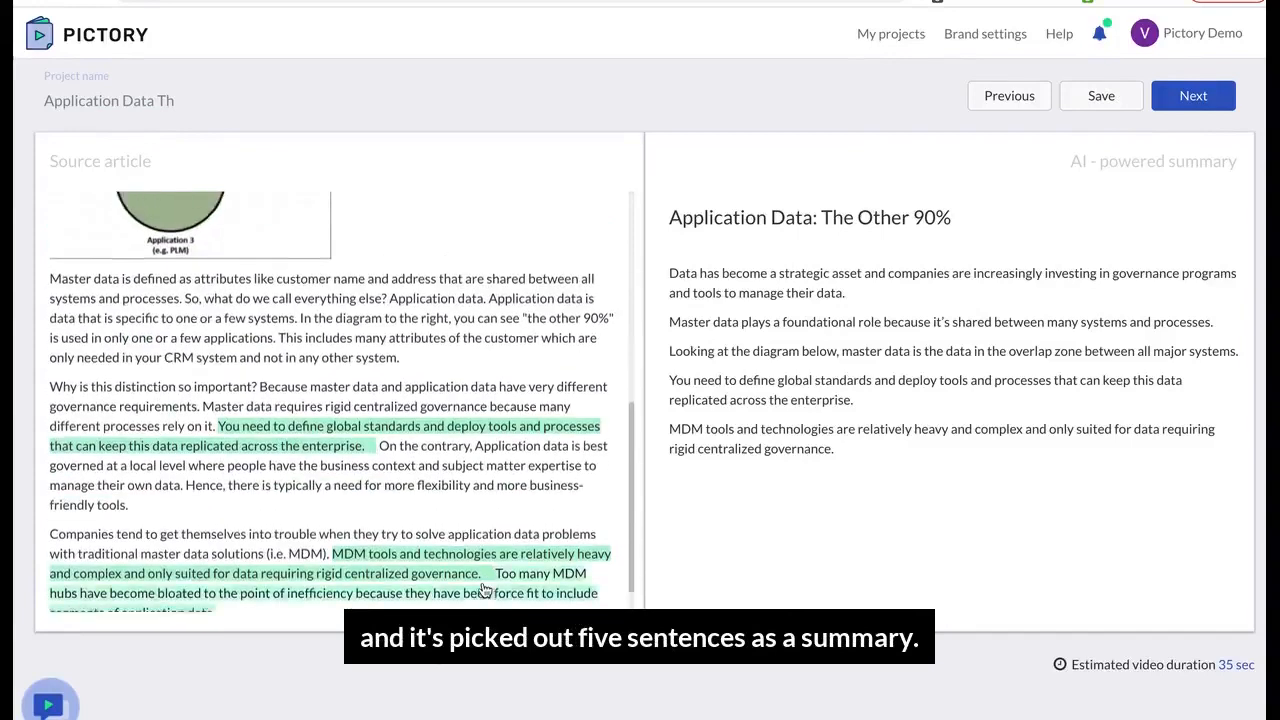
{"action": "scroll", "scroll_direction": "up", "scroll_amount": 3}
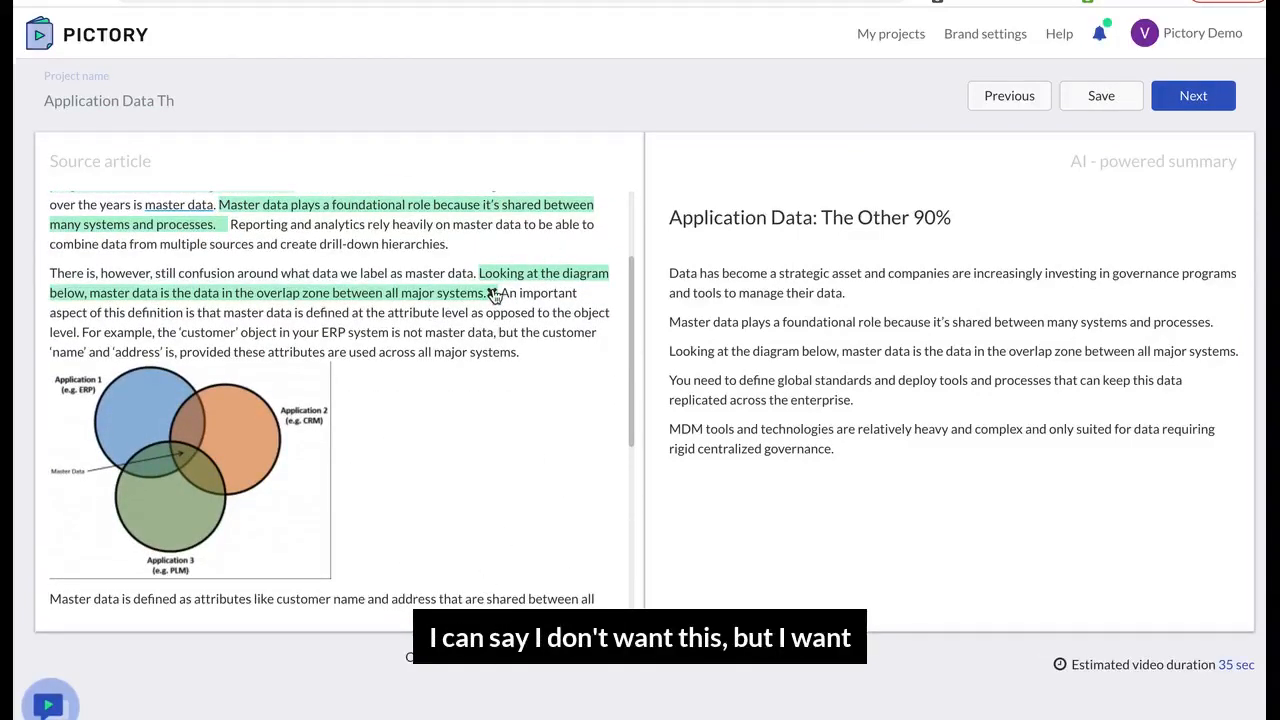
{"action": "scroll", "scroll_direction": "down", "scroll_amount": 3}
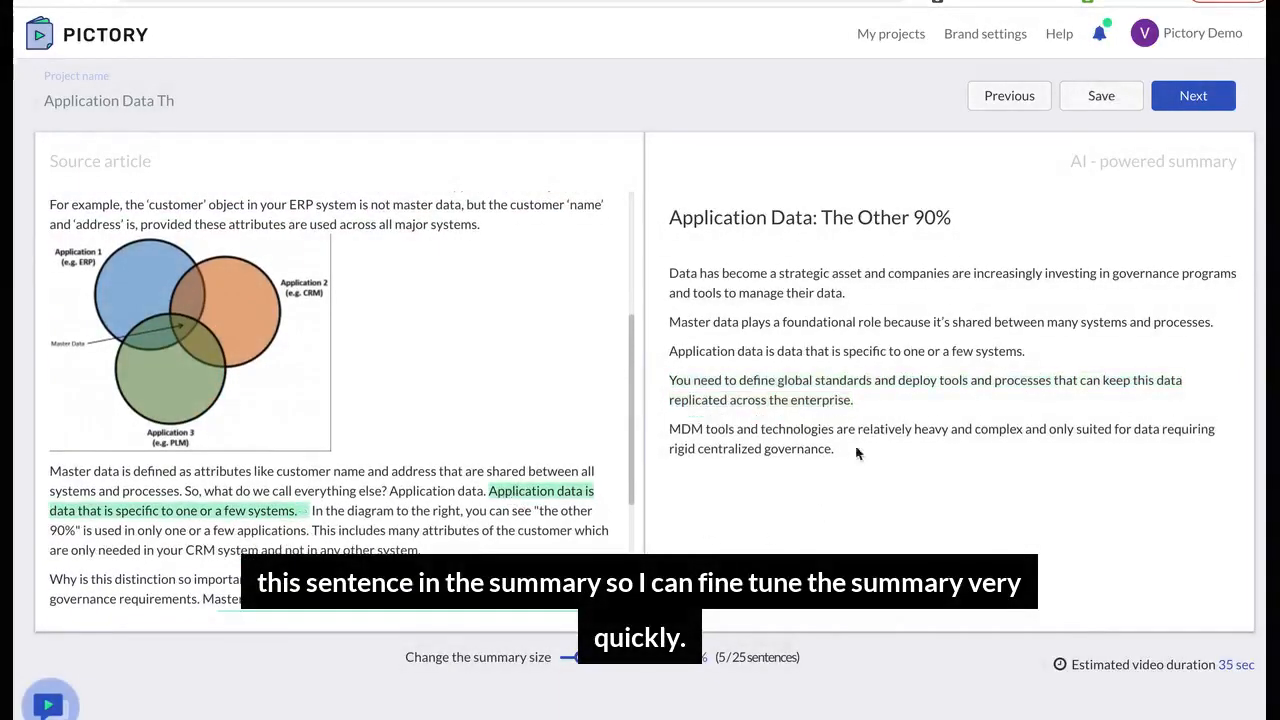
{"action": "left_click", "coordinate": [1193, 95]}
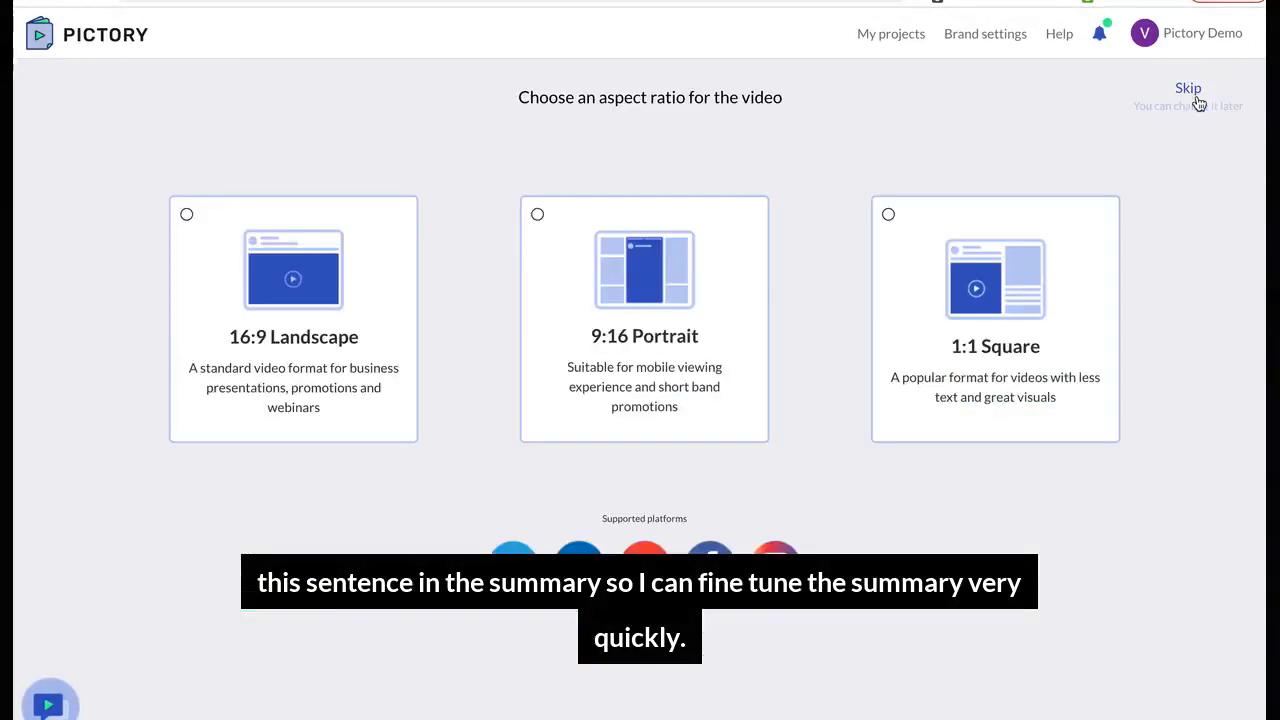
Step: Skip the aspect-ratio page to generate a seven-scene storyboard from the article
{"action": "left_click", "coordinate": [293, 320]}
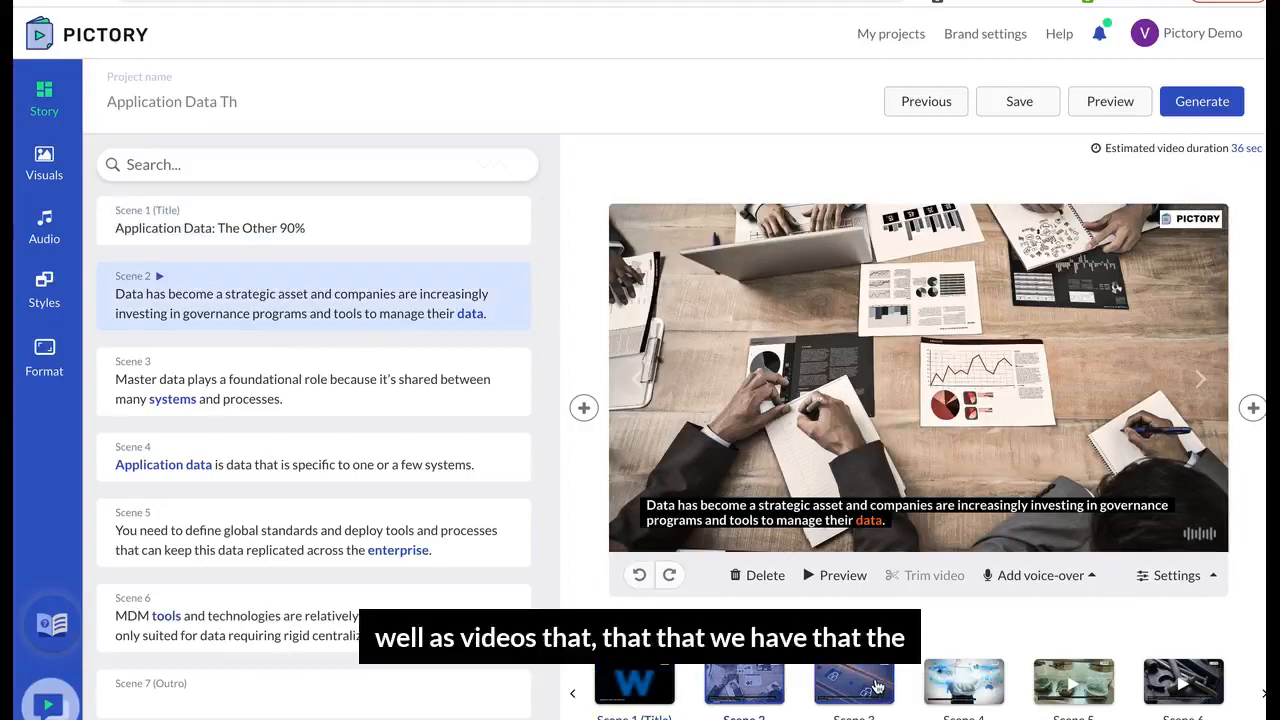
{"action": "left_click", "coordinate": [313, 370]}
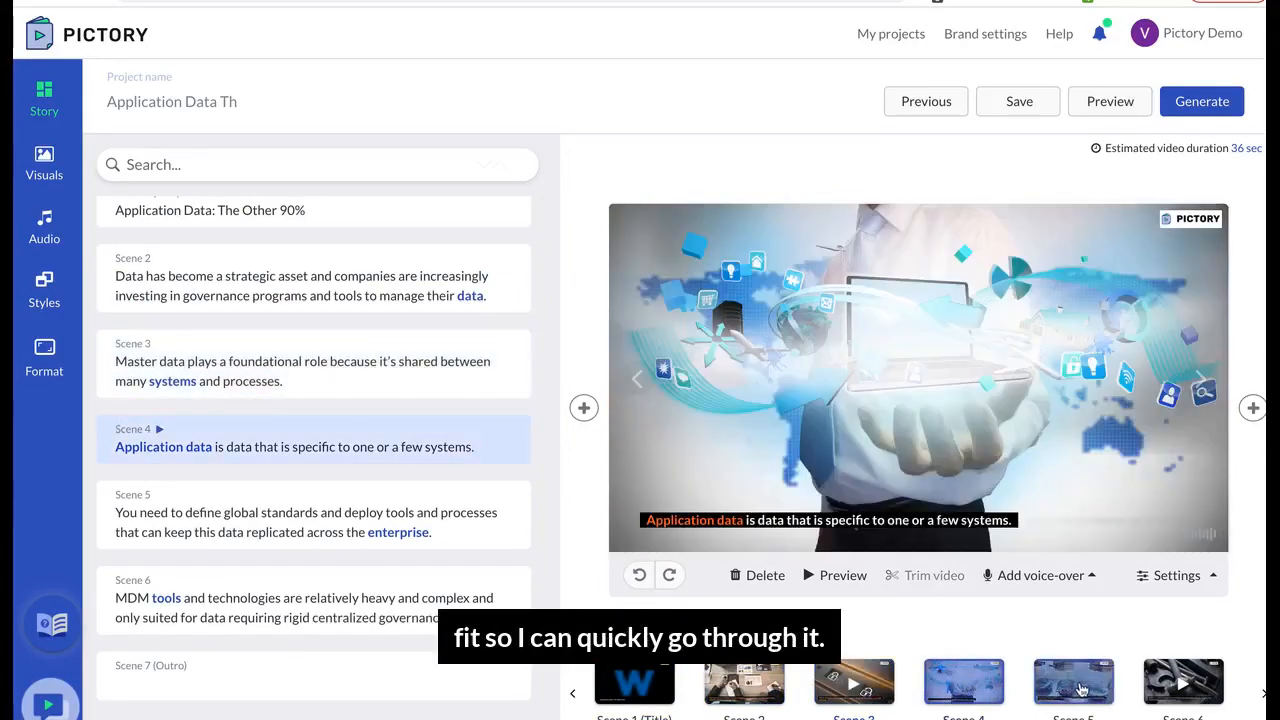
{"action": "left_click", "coordinate": [313, 605]}
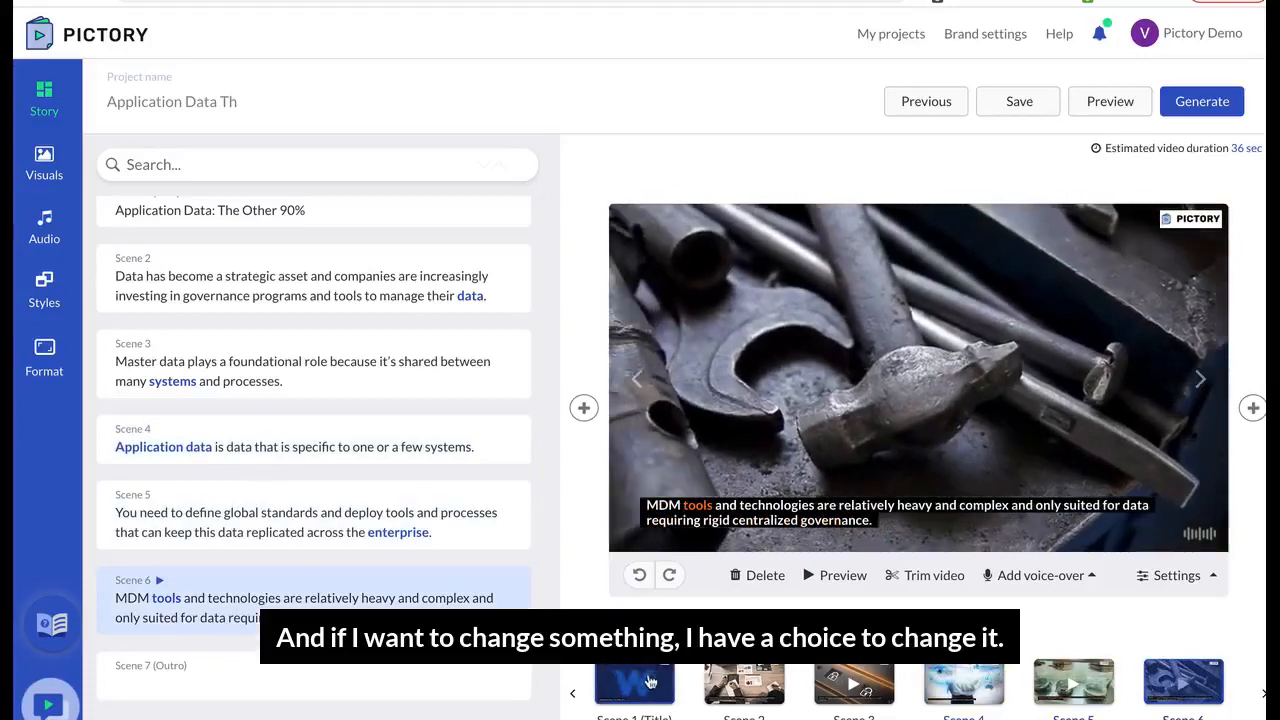
{"action": "left_click", "coordinate": [634, 685]}
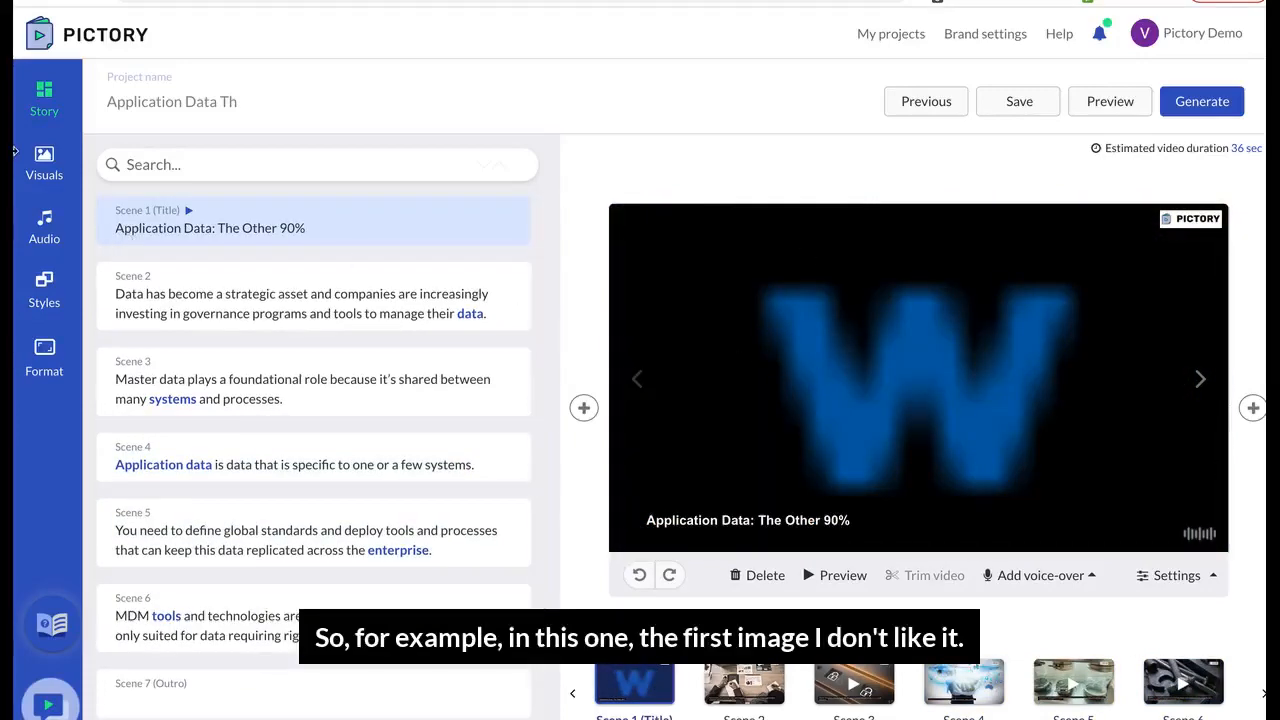
Step: Browse the Visuals stock library to swap Scene 1's W image for a woman-in-glasses clip
{"action": "left_click", "coordinate": [44, 163]}
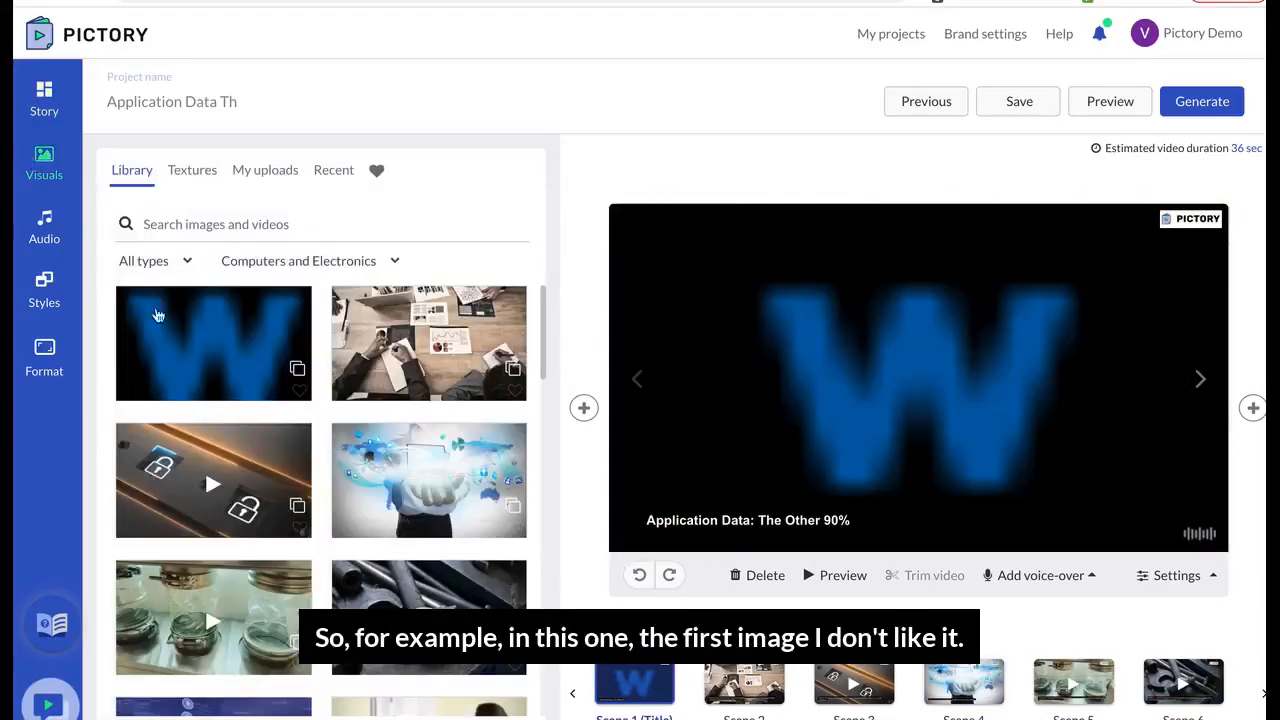
{"action": "scroll", "scroll_direction": "down", "scroll_amount": 3}
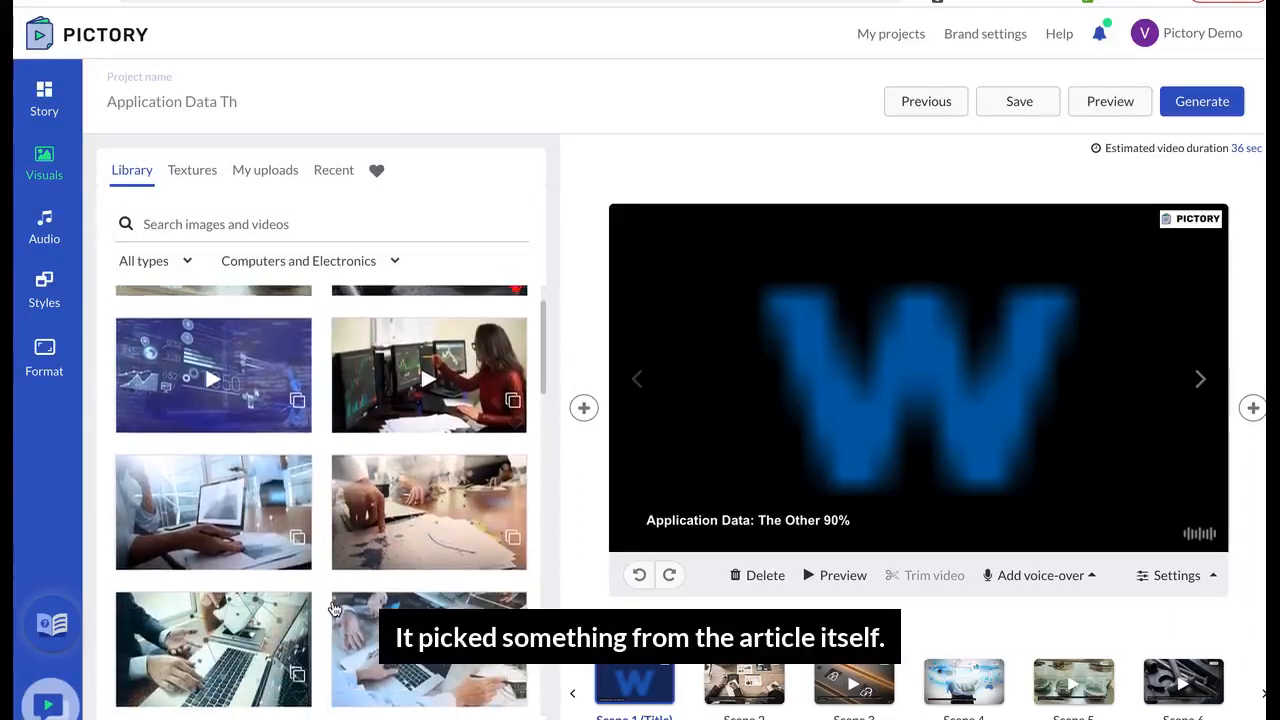
{"action": "scroll", "scroll_direction": "down", "scroll_amount": 3}
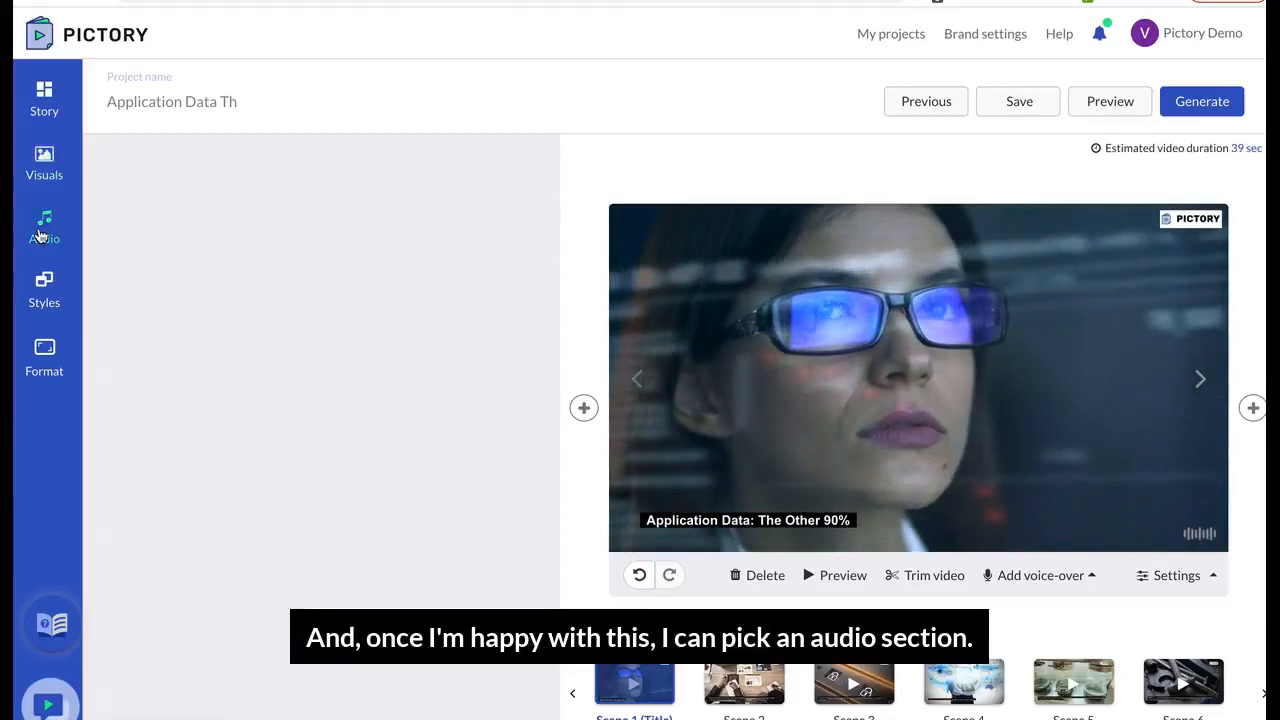
Step: Apply Matthew, the male US English AI voice, as voice-over, bringing the video to 35 seconds
{"action": "left_click", "coordinate": [44, 228]}
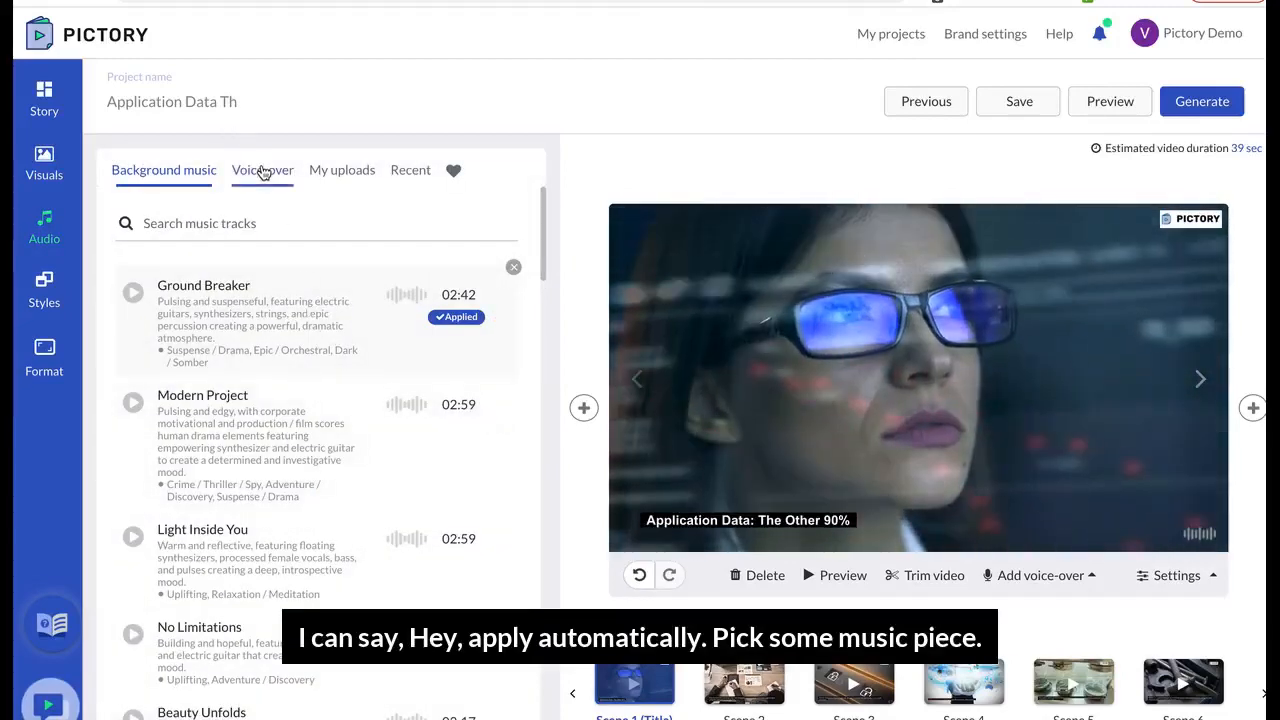
{"action": "left_click", "coordinate": [262, 169]}
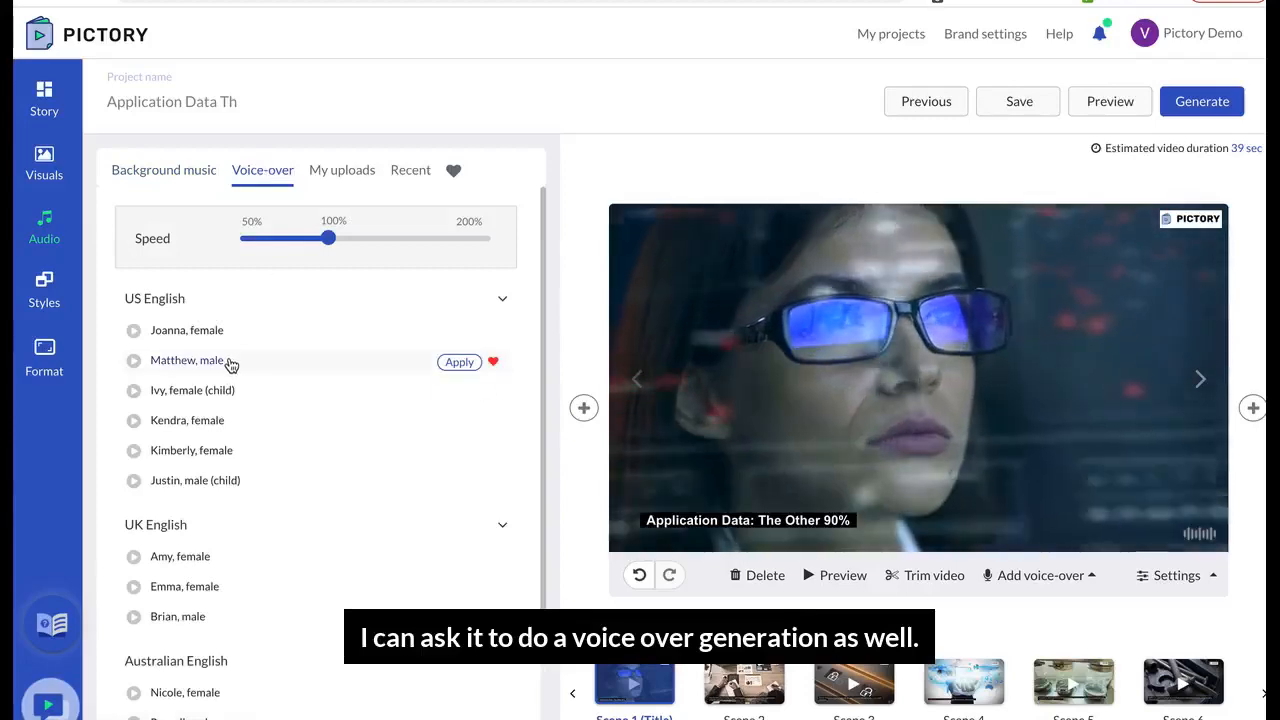
{"action": "left_click", "coordinate": [459, 362]}
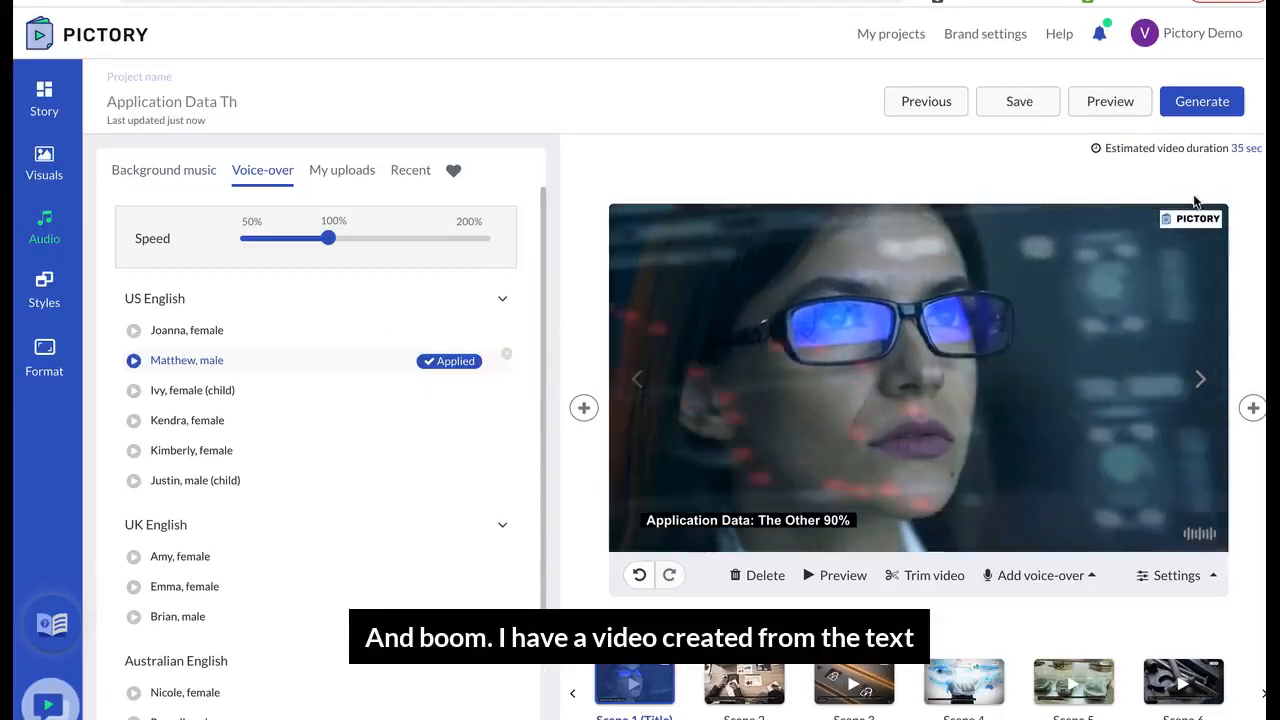
{"action": "left_click", "coordinate": [1109, 101]}
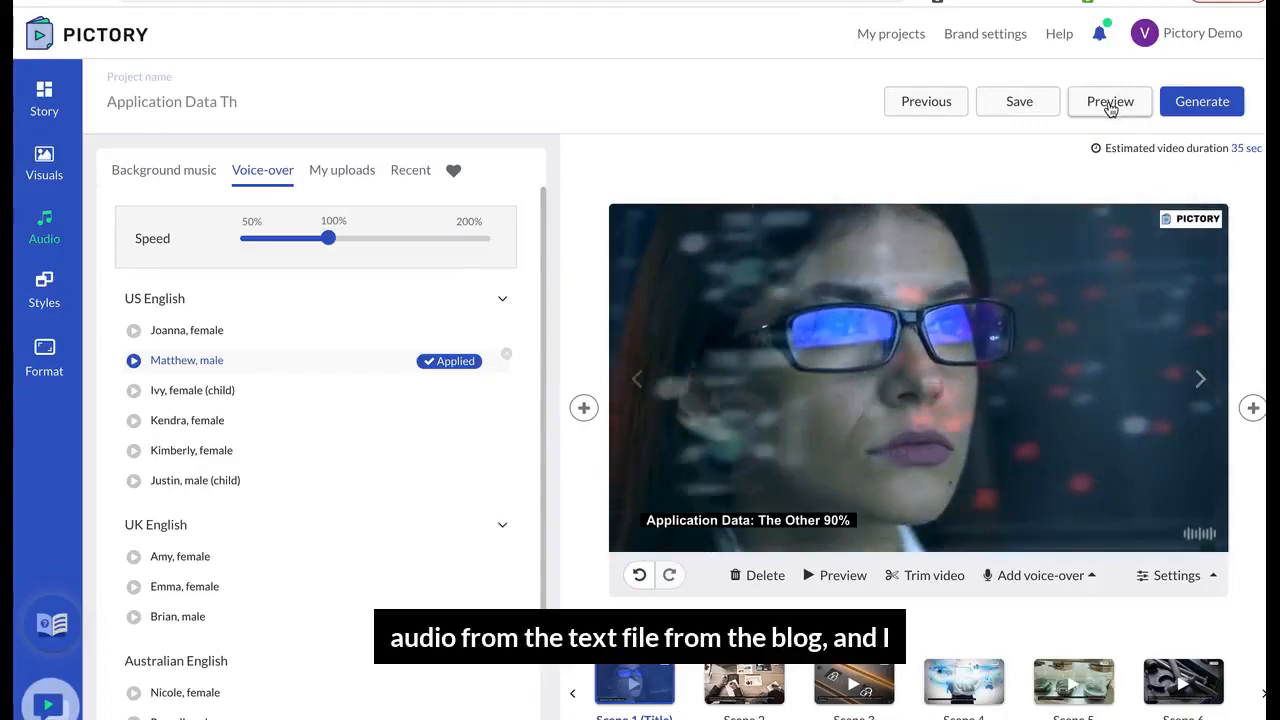
{"action": "left_click", "coordinate": [1109, 101]}
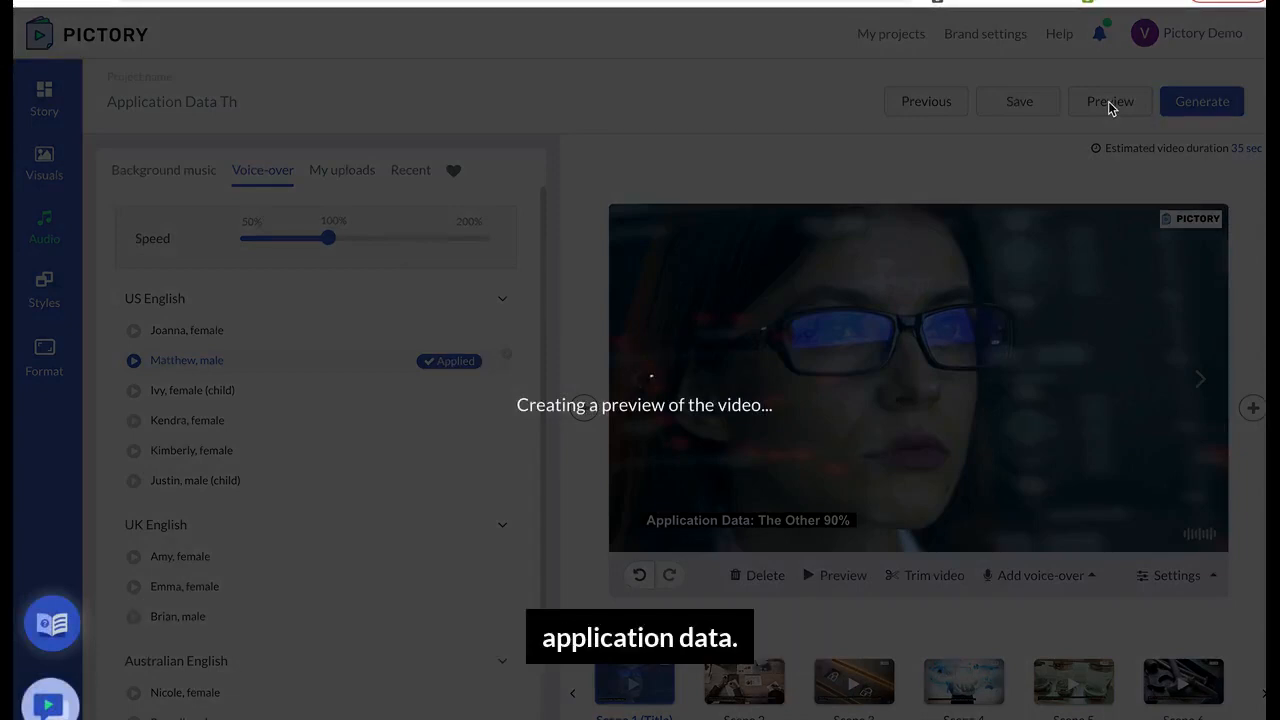
{"action": "left_click", "coordinate": [1109, 101]}
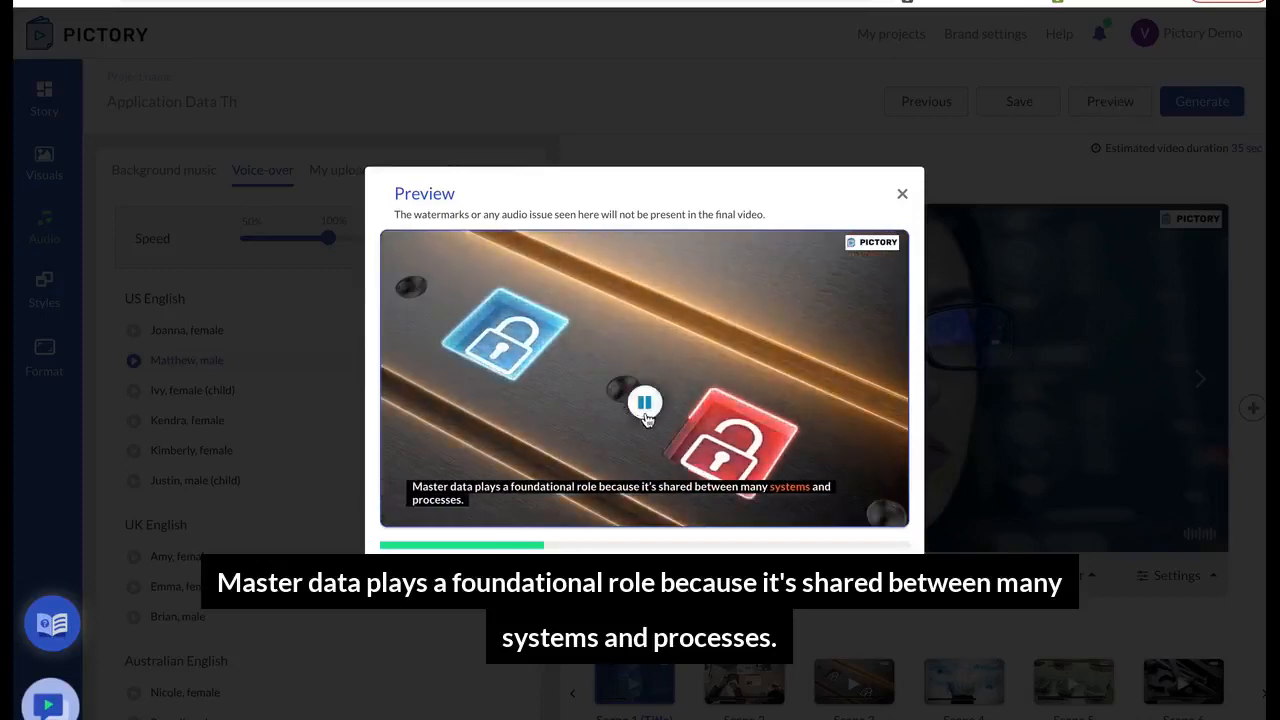
{"action": "left_click", "coordinate": [645, 402]}
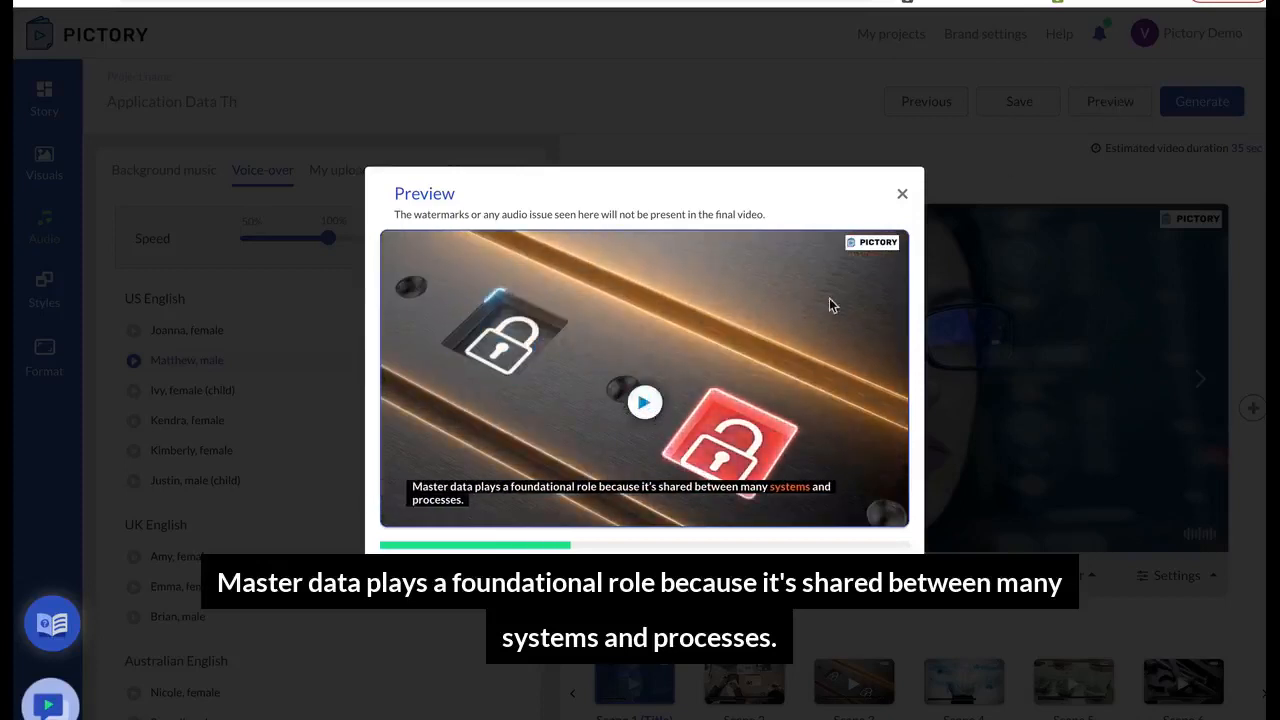
{"action": "left_click", "coordinate": [901, 193]}
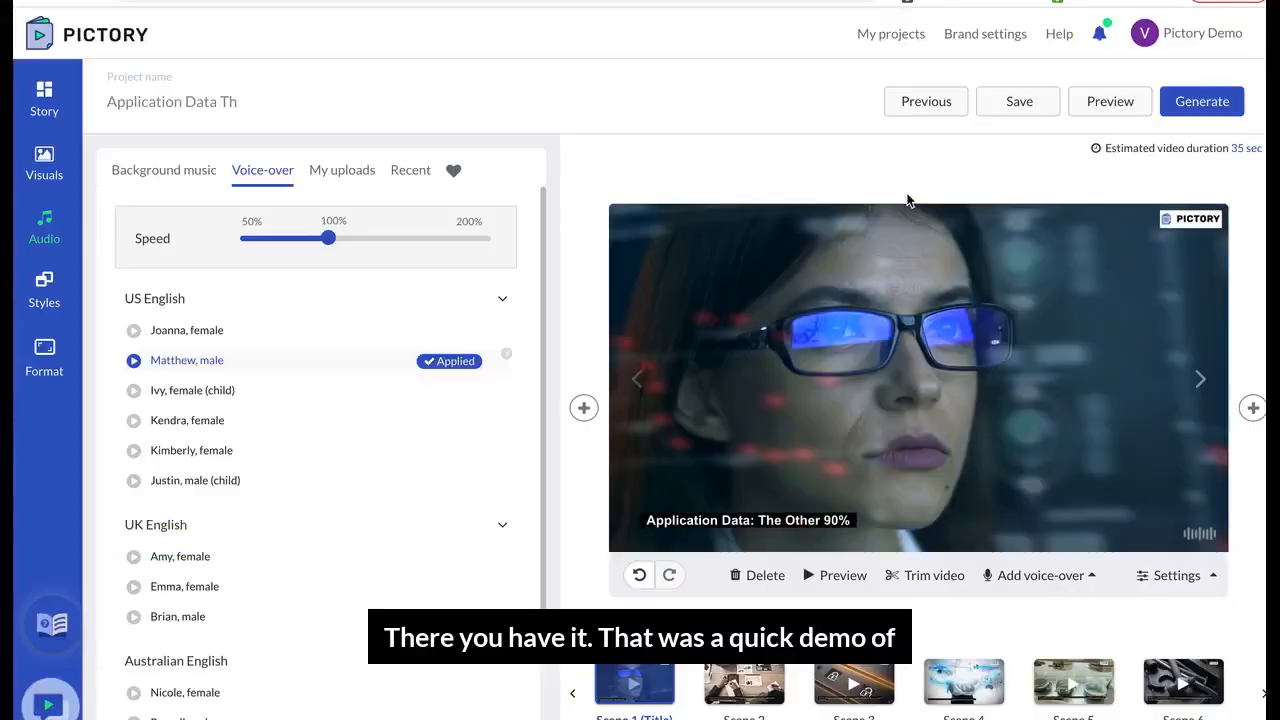